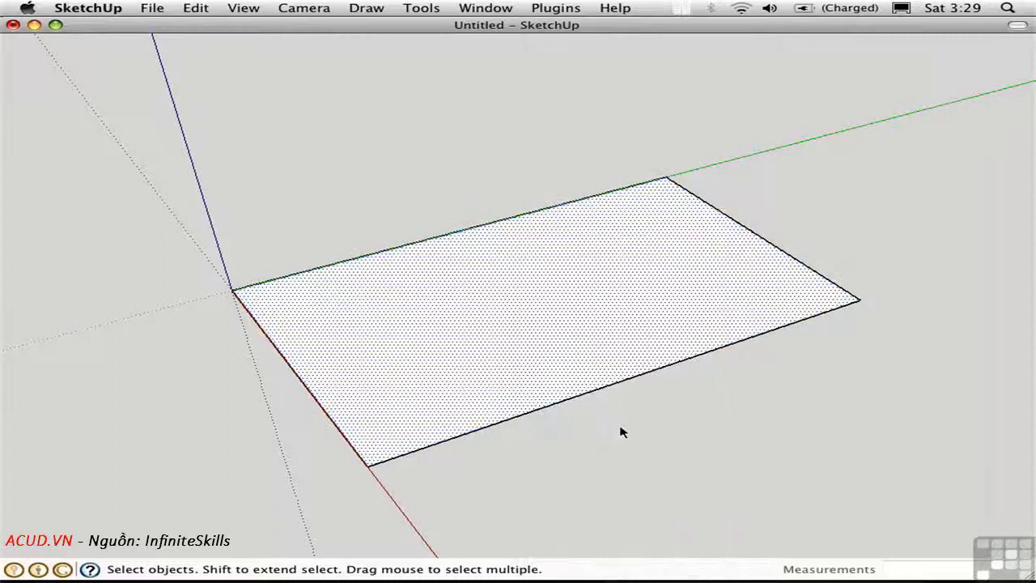
Step: Clear the selection on the rectangle after dividing it with a crossing line
{"action": "left_click", "coordinate": [610, 367]}
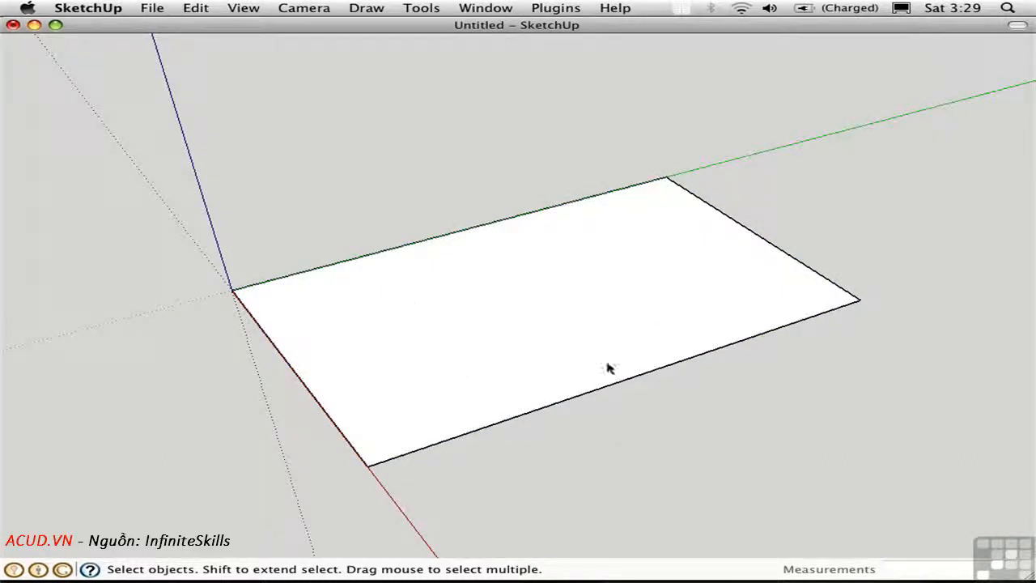
{"action": "mouse_move", "coordinate": [482, 395]}
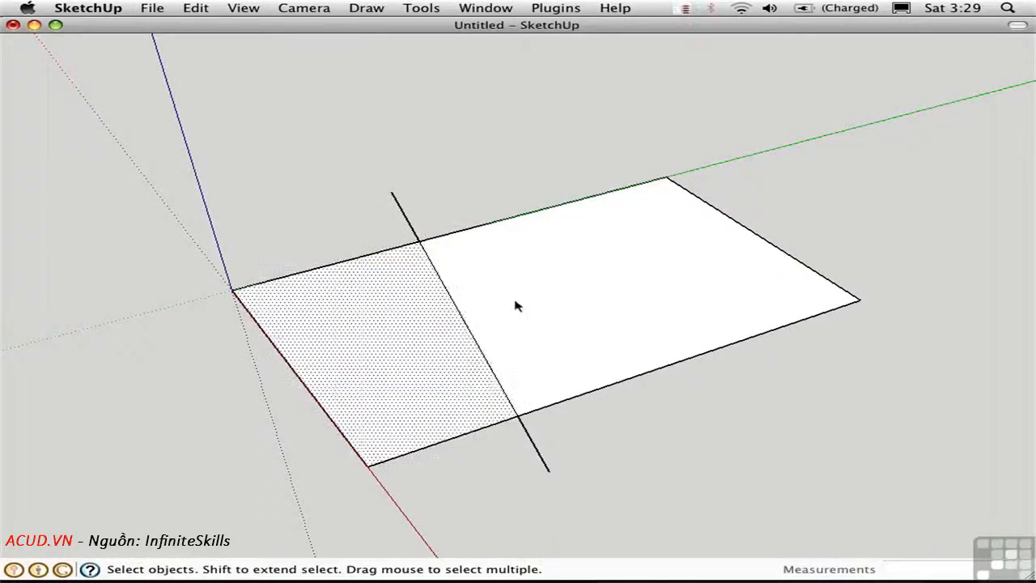
{"action": "left_click", "coordinate": [599, 422]}
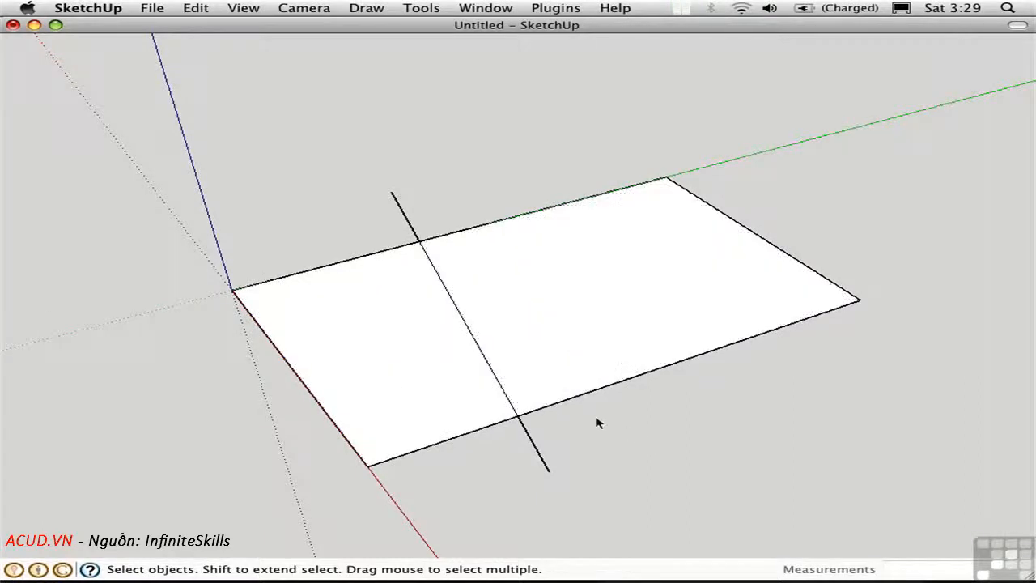
{"action": "mouse_move", "coordinate": [453, 302]}
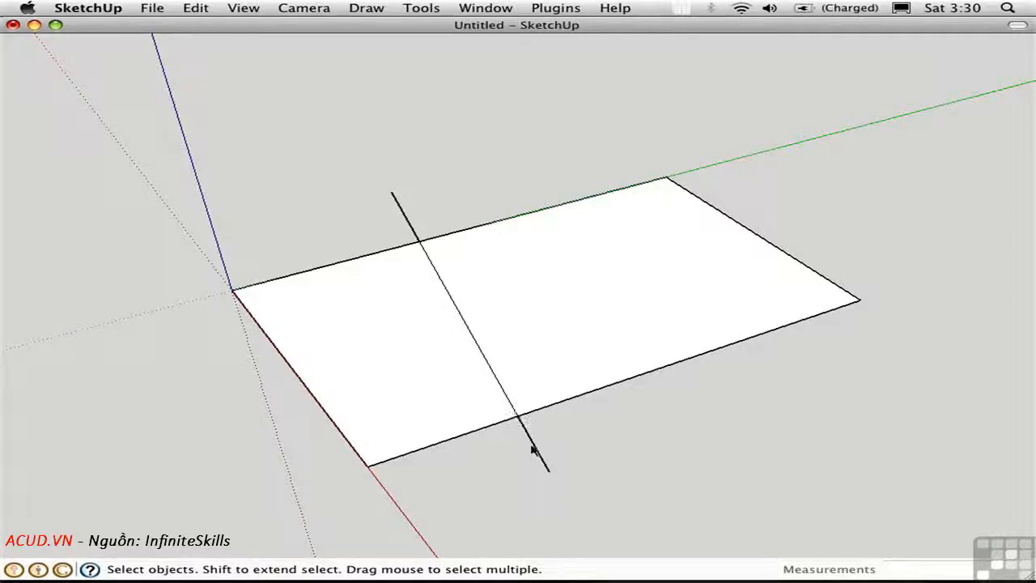
{"action": "mouse_move", "coordinate": [522, 424]}
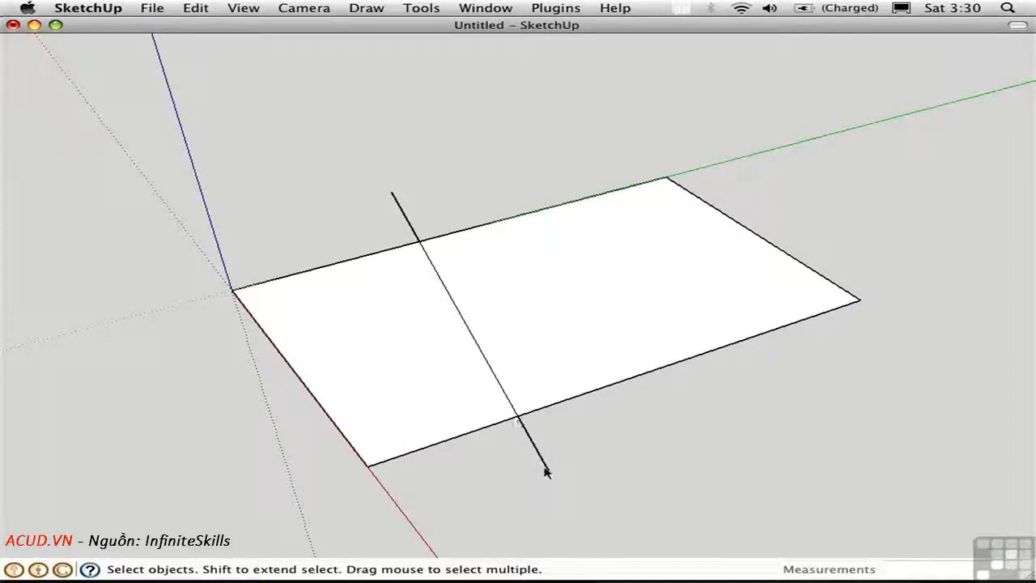
{"action": "mouse_move", "coordinate": [550, 428]}
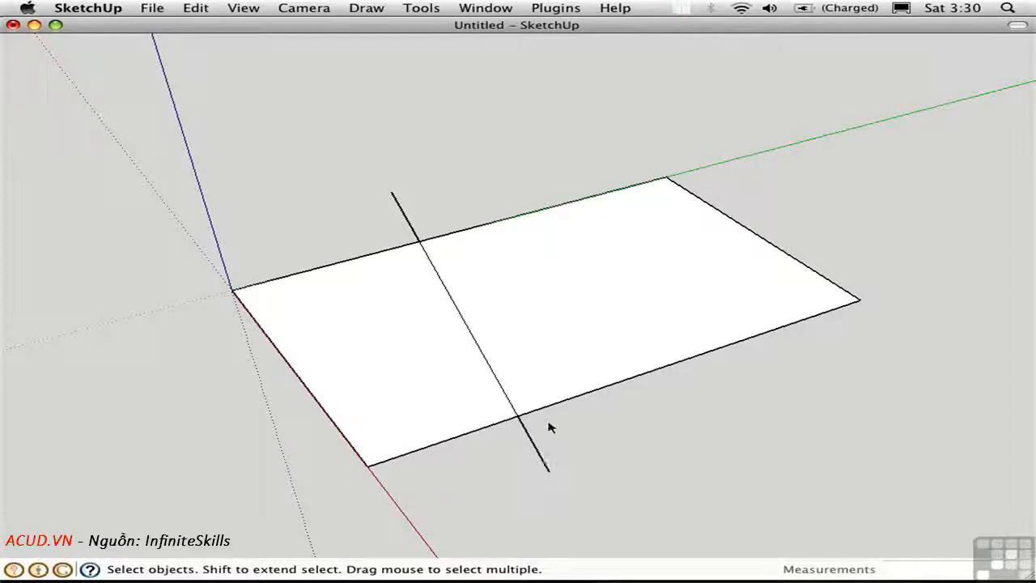
Step: In the Styles edge settings, toggle Profiles and set the profile thickness to 2
{"action": "left_click", "coordinate": [484, 7]}
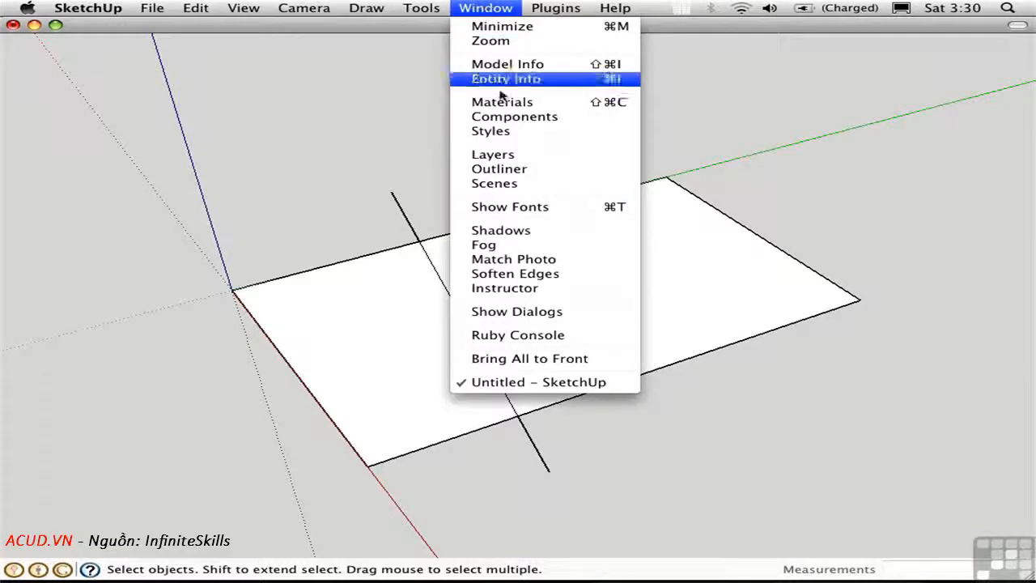
{"action": "left_click", "coordinate": [490, 130]}
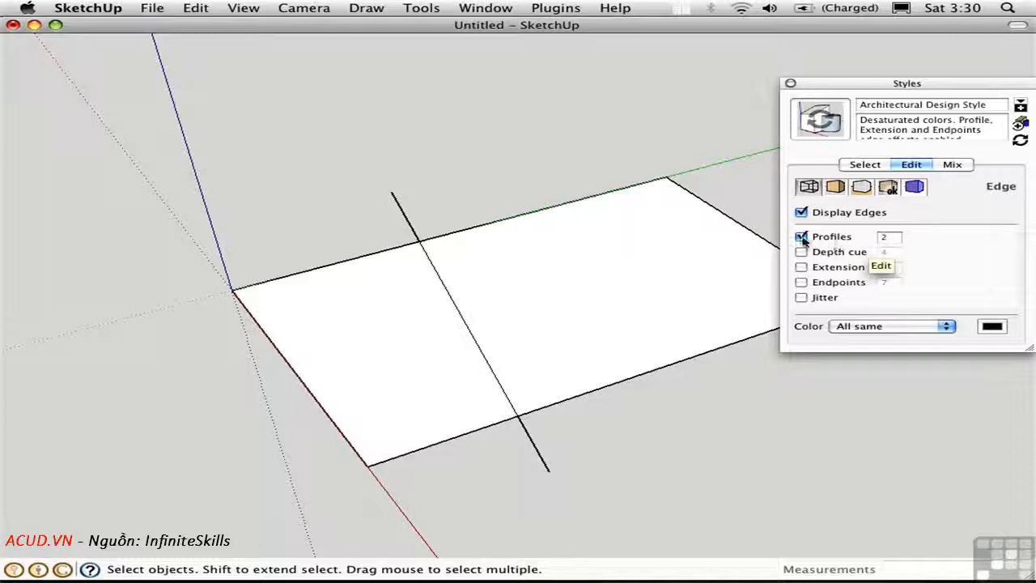
{"action": "left_click", "coordinate": [801, 237]}
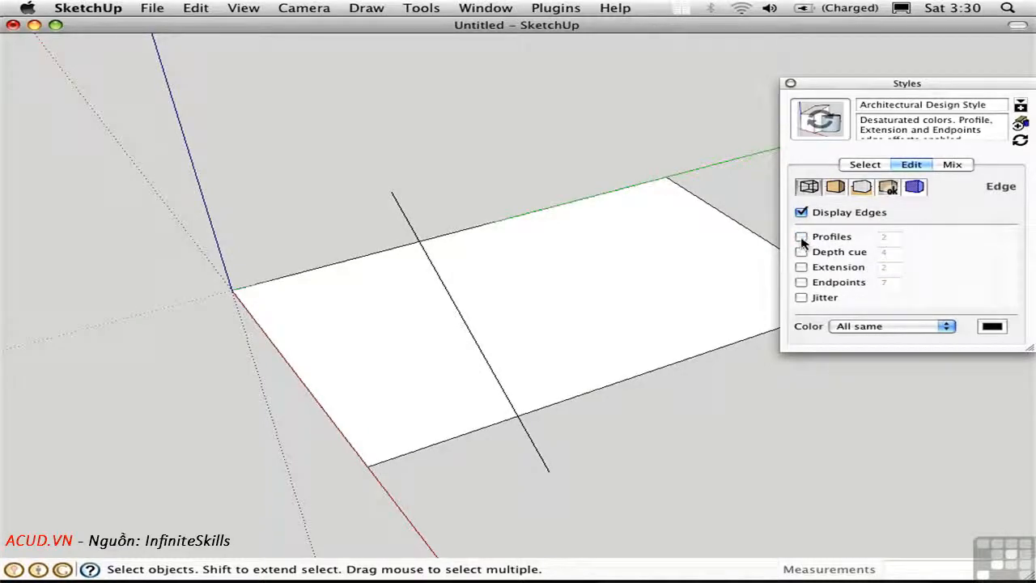
{"action": "left_click", "coordinate": [801, 236]}
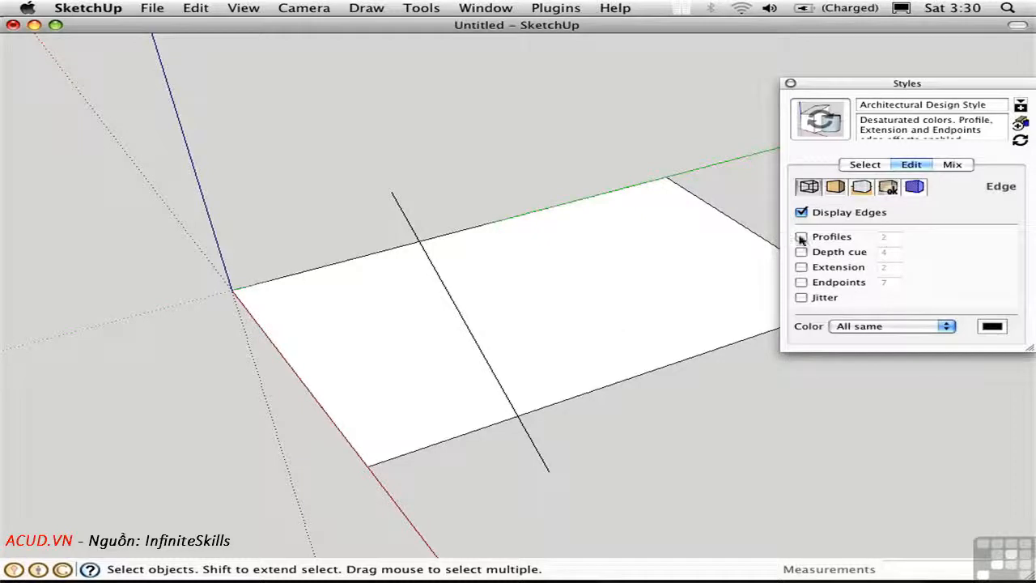
{"action": "left_click", "coordinate": [801, 236]}
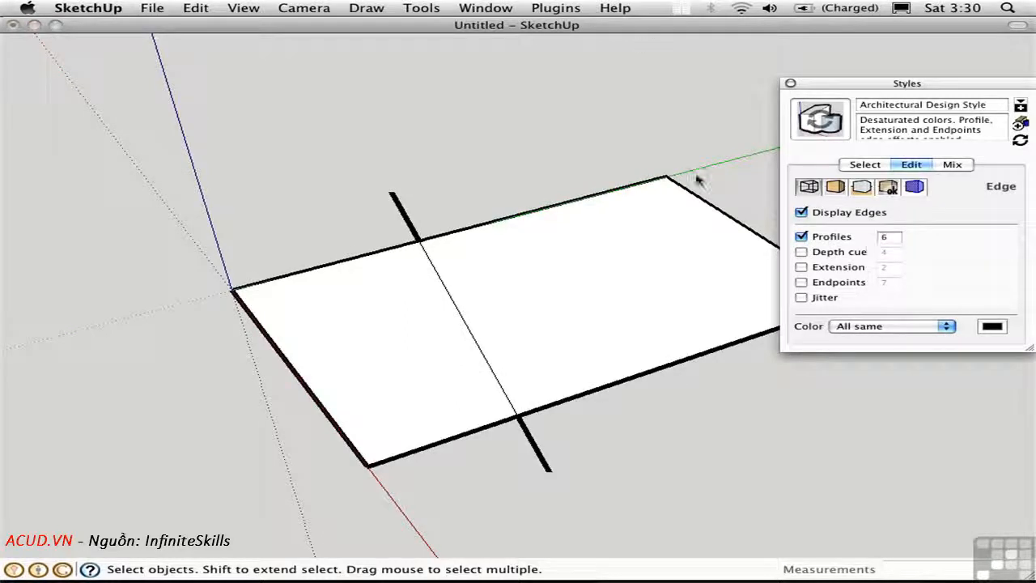
{"action": "mouse_move", "coordinate": [665, 251]}
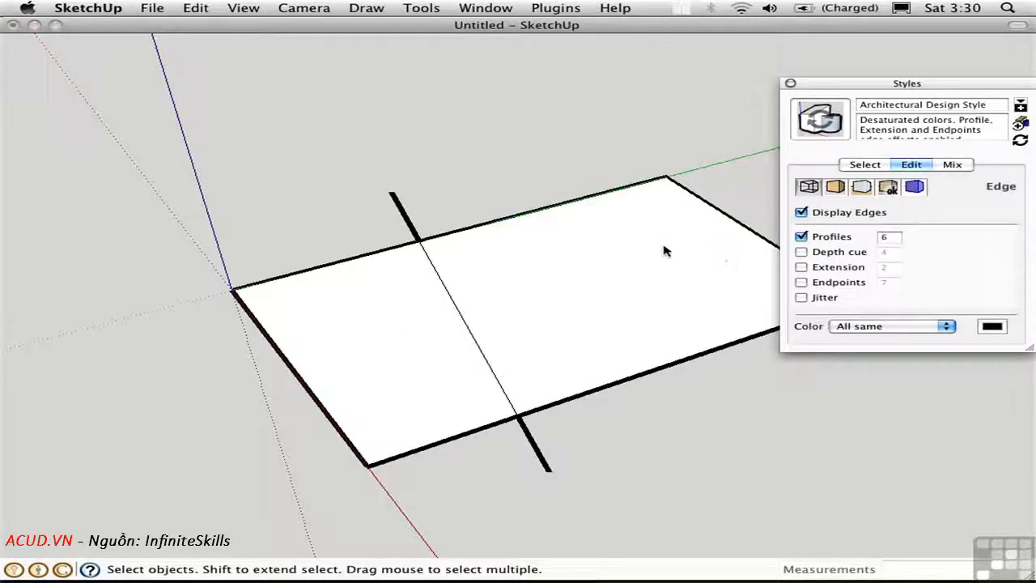
{"action": "mouse_move", "coordinate": [670, 260]}
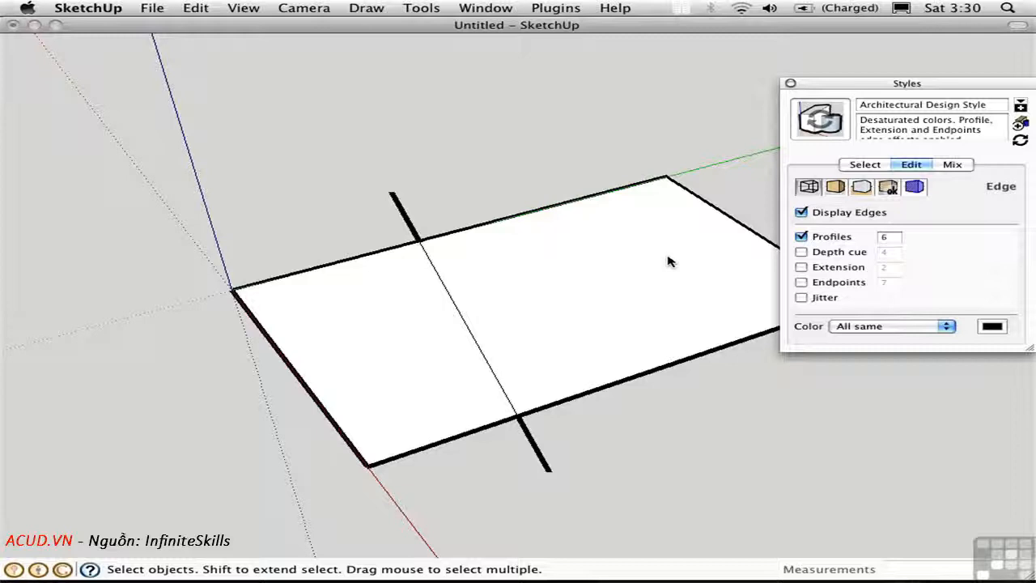
{"action": "left_click", "coordinate": [889, 236]}
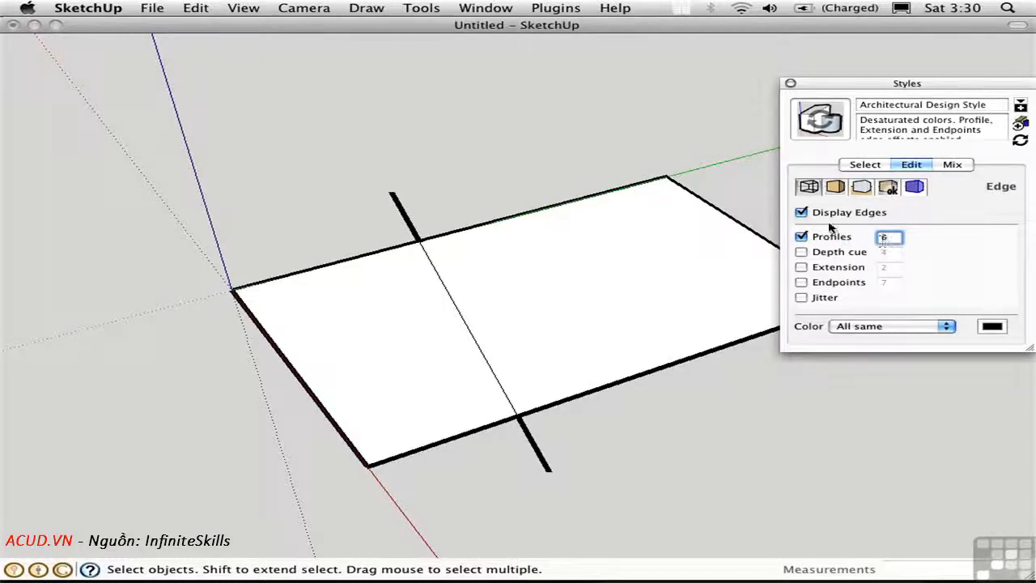
{"action": "type", "text": "2"}
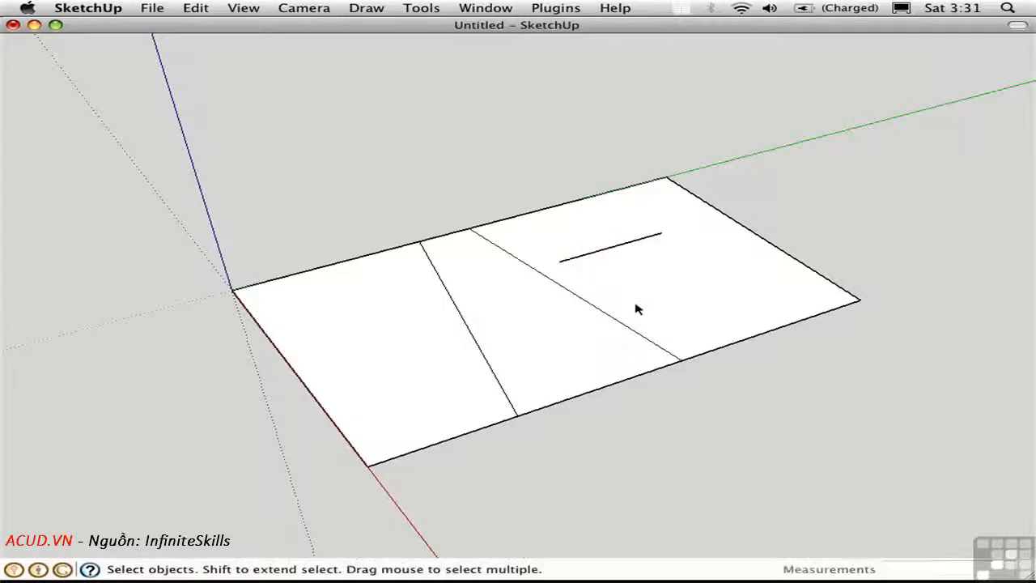
{"action": "mouse_move", "coordinate": [570, 267]}
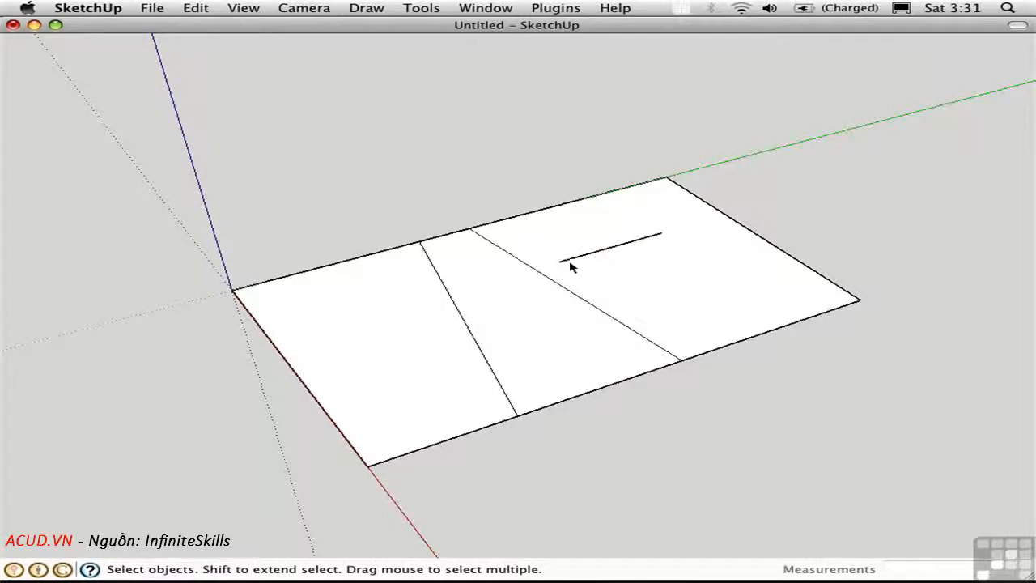
{"action": "mouse_move", "coordinate": [601, 284]}
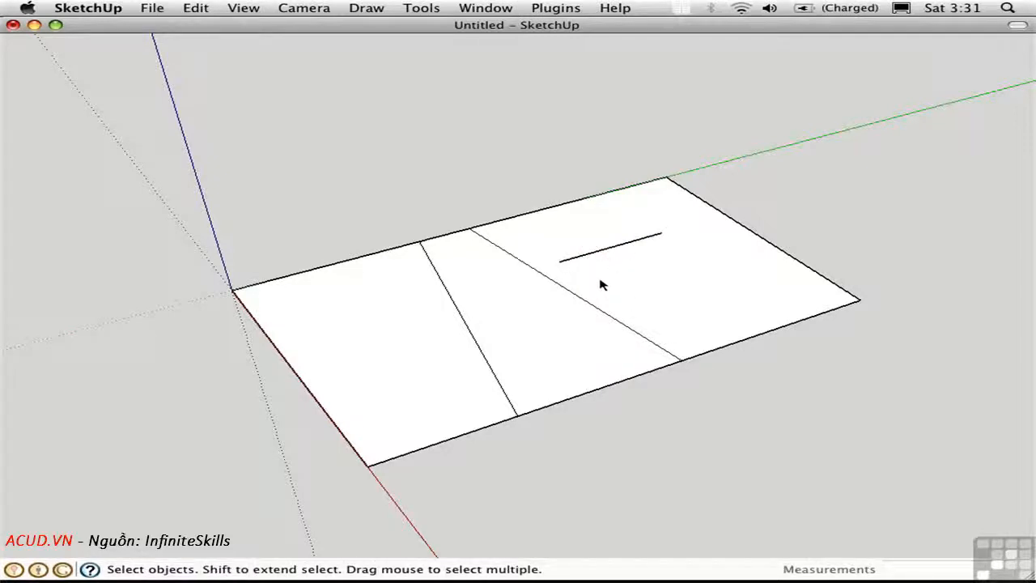
{"action": "mouse_move", "coordinate": [615, 291]}
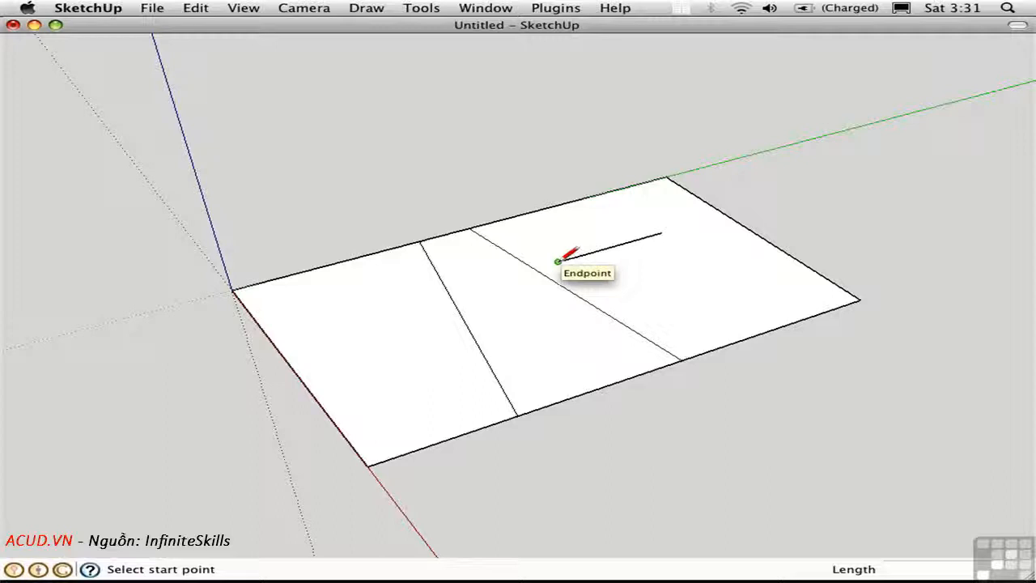
Step: Draw a line from the short line's end and select the small new face near the top edge
{"action": "left_click", "coordinate": [559, 261]}
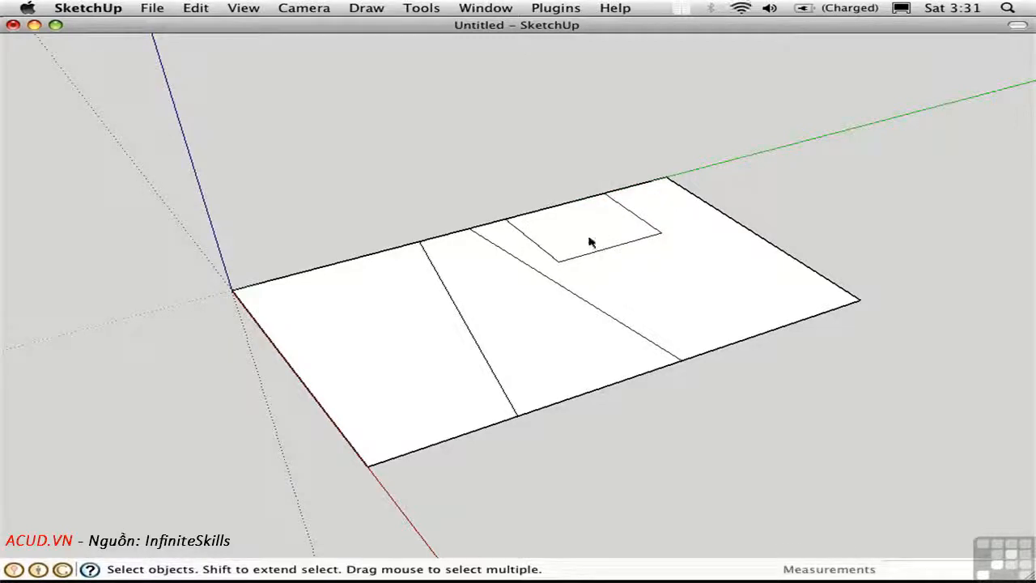
{"action": "left_click", "coordinate": [582, 227]}
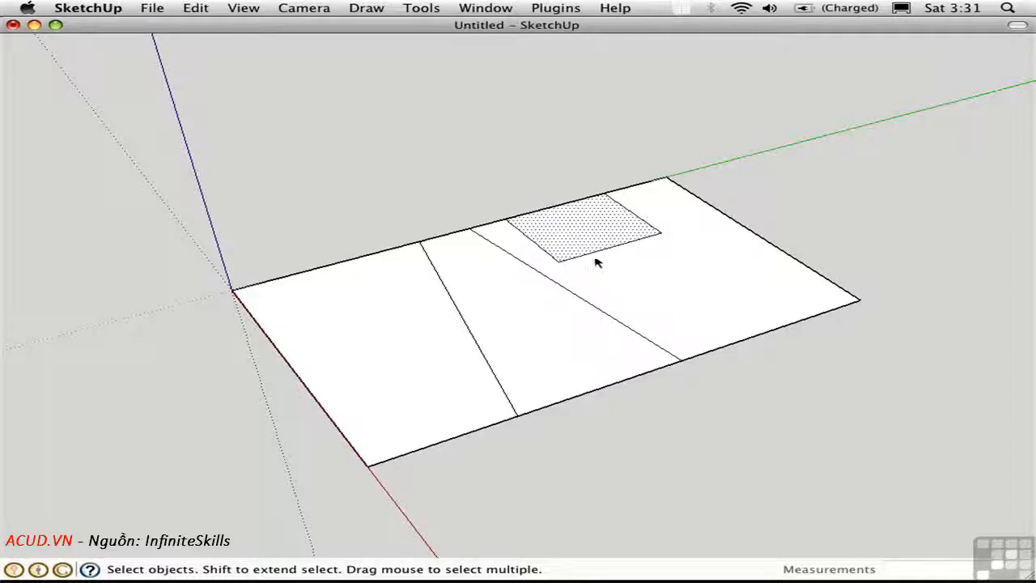
{"action": "left_click_drag", "start_coordinate": [590, 235], "coordinate": [578, 186]}
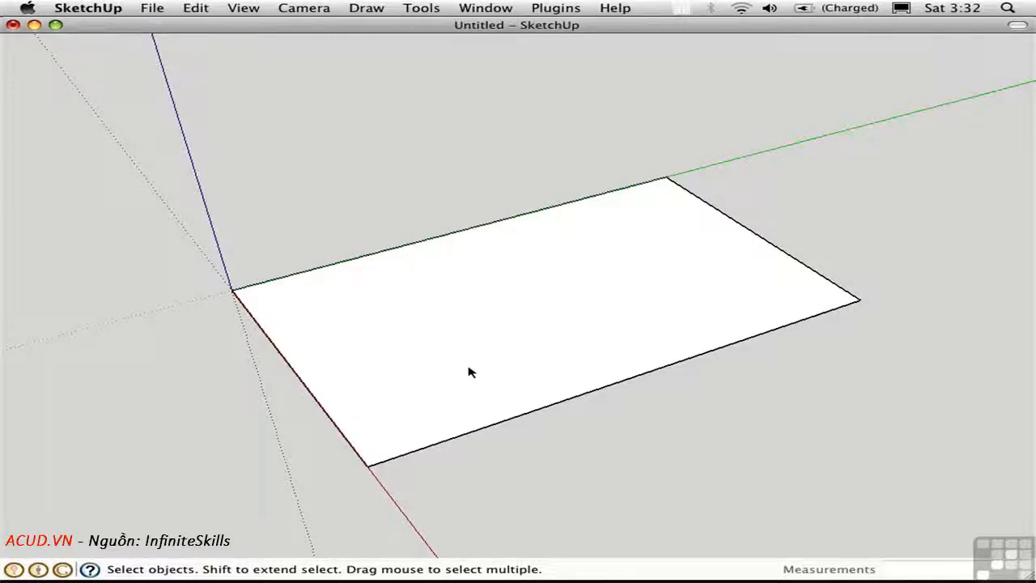
{"action": "mouse_move", "coordinate": [427, 426]}
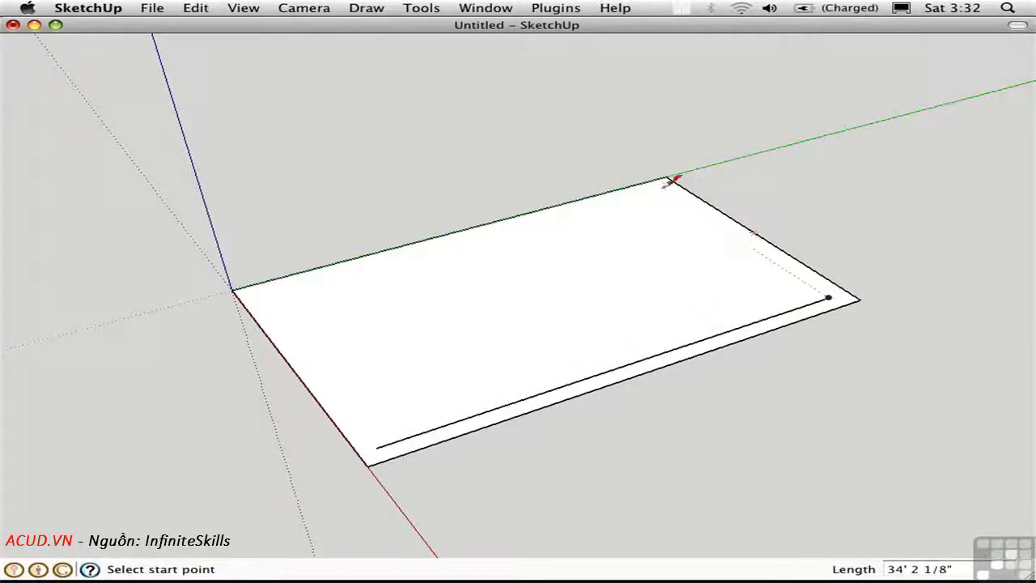
Step: Draw lines just inside the rectangle's edges, leaving a thin border strip
{"action": "left_click", "coordinate": [665, 185]}
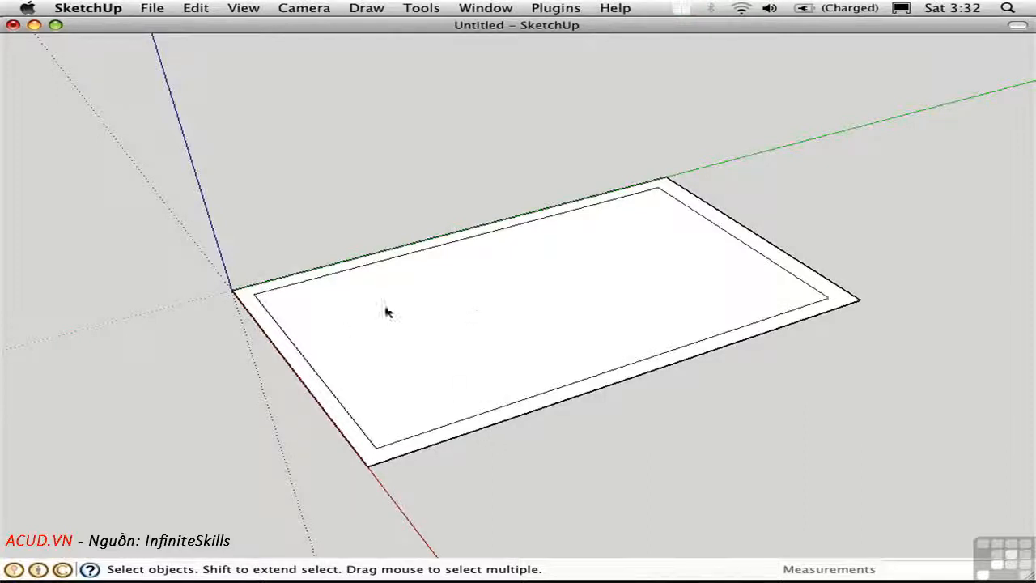
{"action": "mouse_move", "coordinate": [465, 316]}
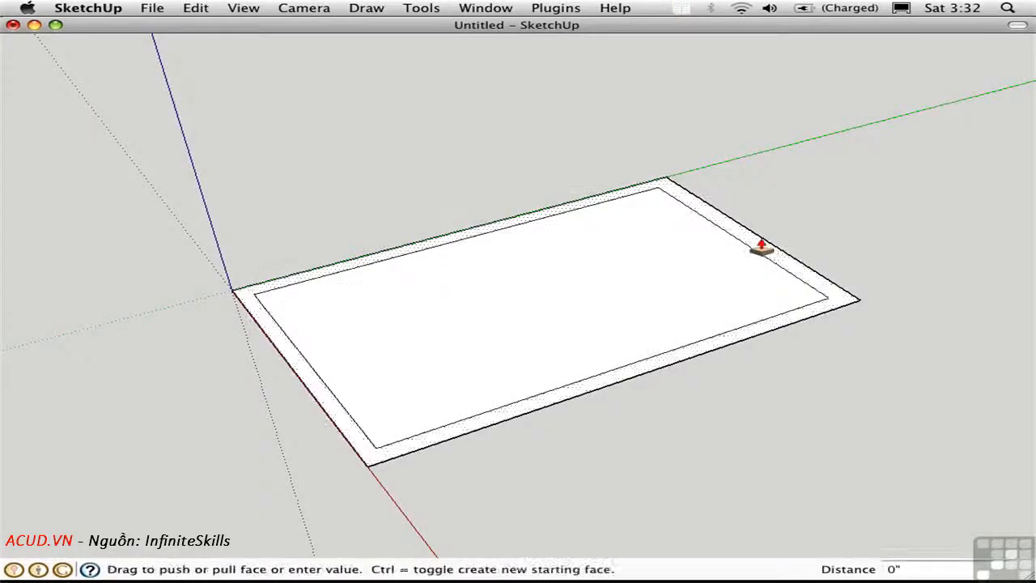
{"action": "left_click_drag", "start_coordinate": [760, 246], "coordinate": [773, 239]}
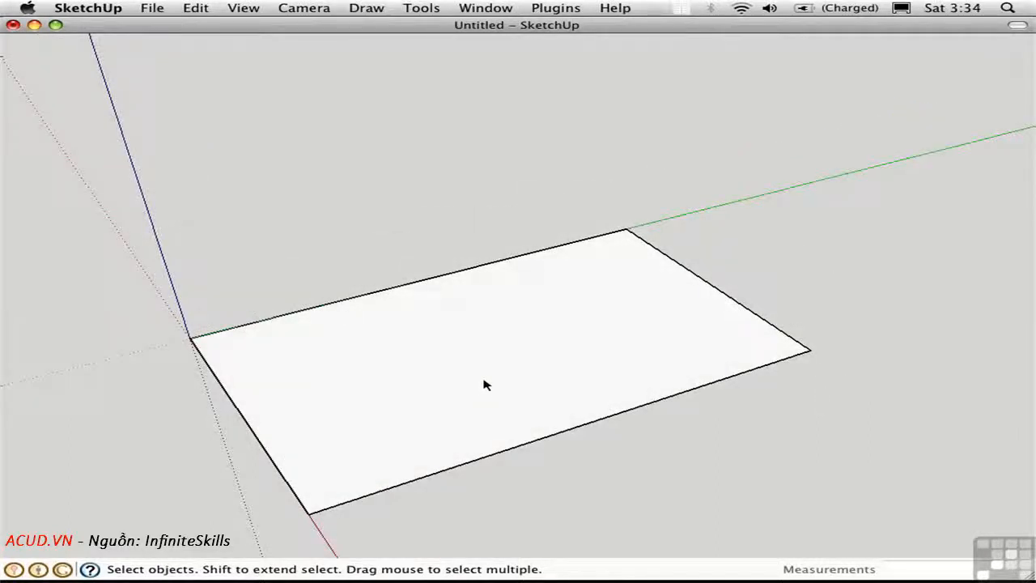
{"action": "mouse_move", "coordinate": [476, 383]}
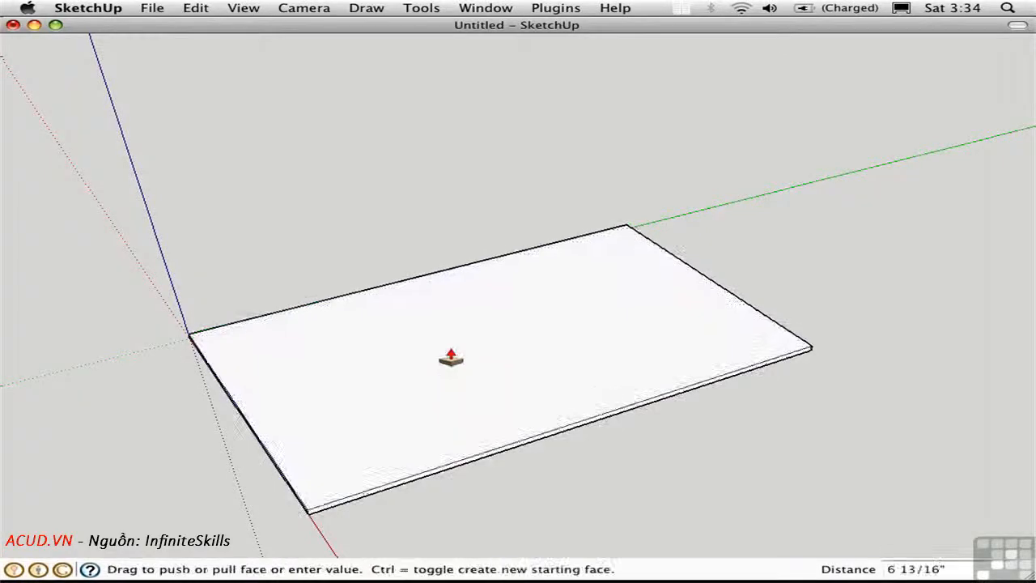
Step: Pull the rectangle up into a box and offset its front face inward
{"action": "left_click_drag", "start_coordinate": [451, 359], "coordinate": [451, 246]}
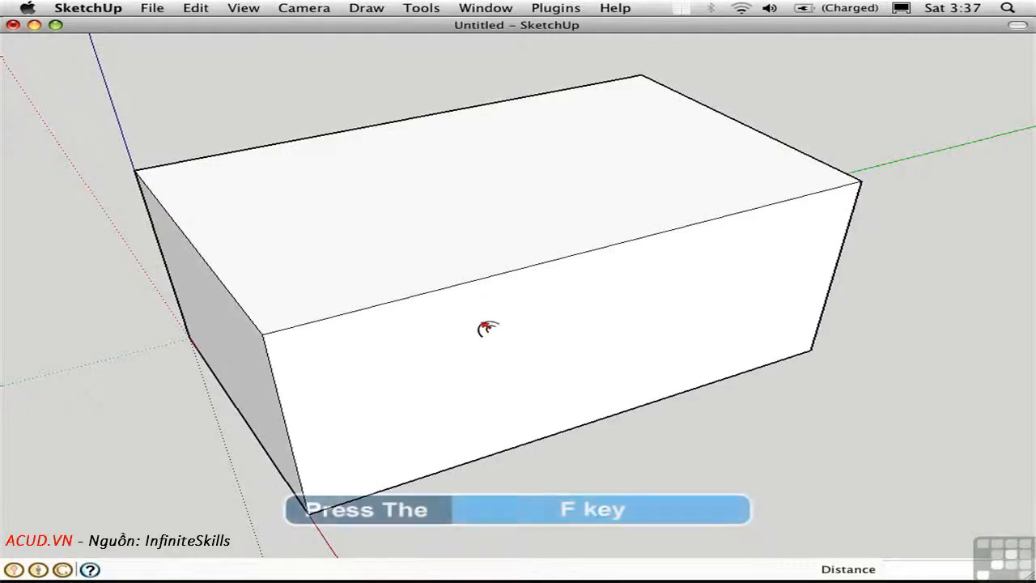
{"action": "key", "text": "f"}
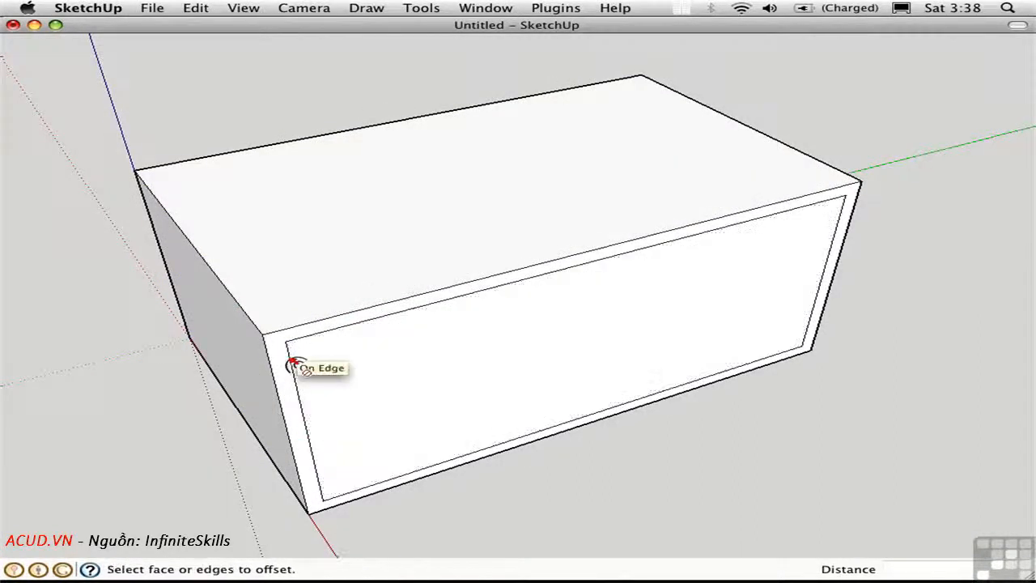
Step: Push the inset front and top panels through the box, leaving a thin-walled frame
{"action": "left_click", "coordinate": [293, 365]}
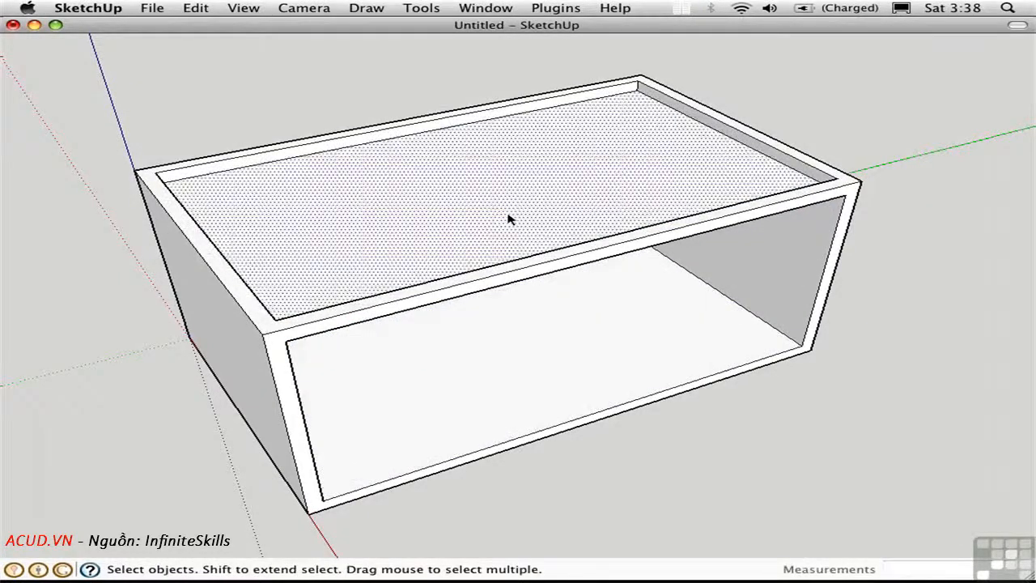
{"action": "left_click_drag", "start_coordinate": [510, 218], "coordinate": [227, 170]}
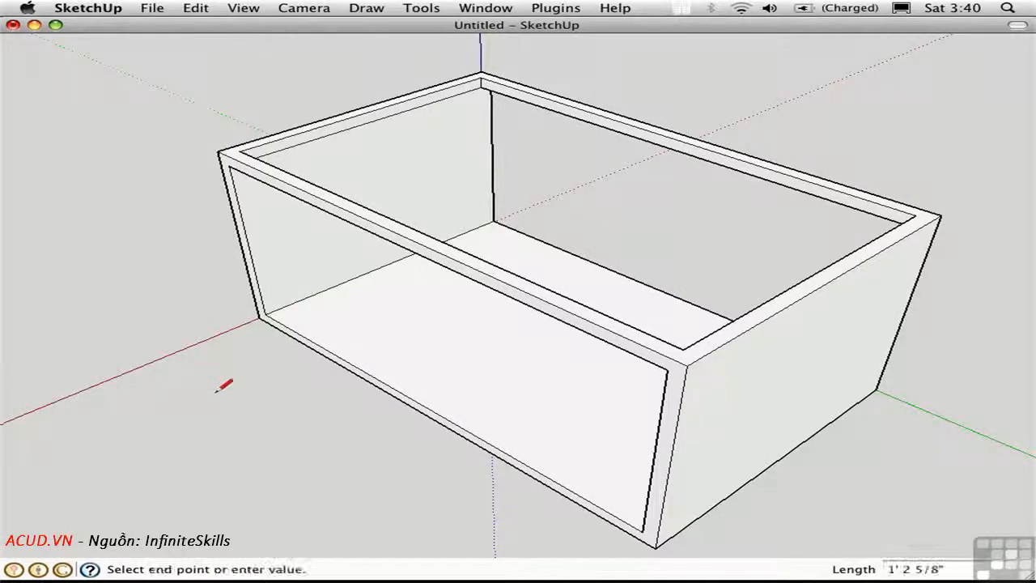
Step: Draw a loose line on the ground beside the box and offset the box floor inward
{"action": "left_click_drag", "start_coordinate": [215, 387], "coordinate": [376, 510]}
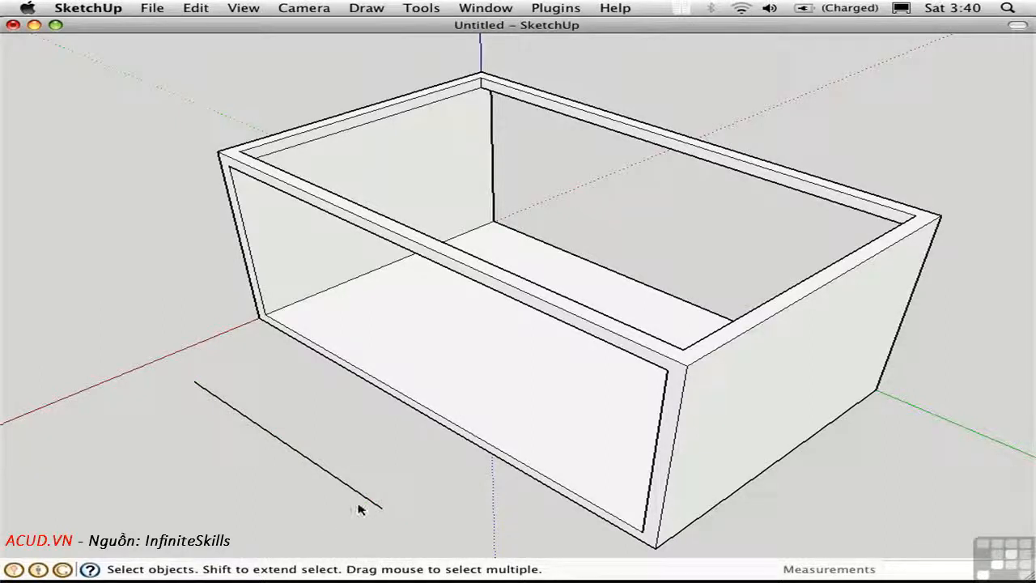
{"action": "mouse_move", "coordinate": [328, 528]}
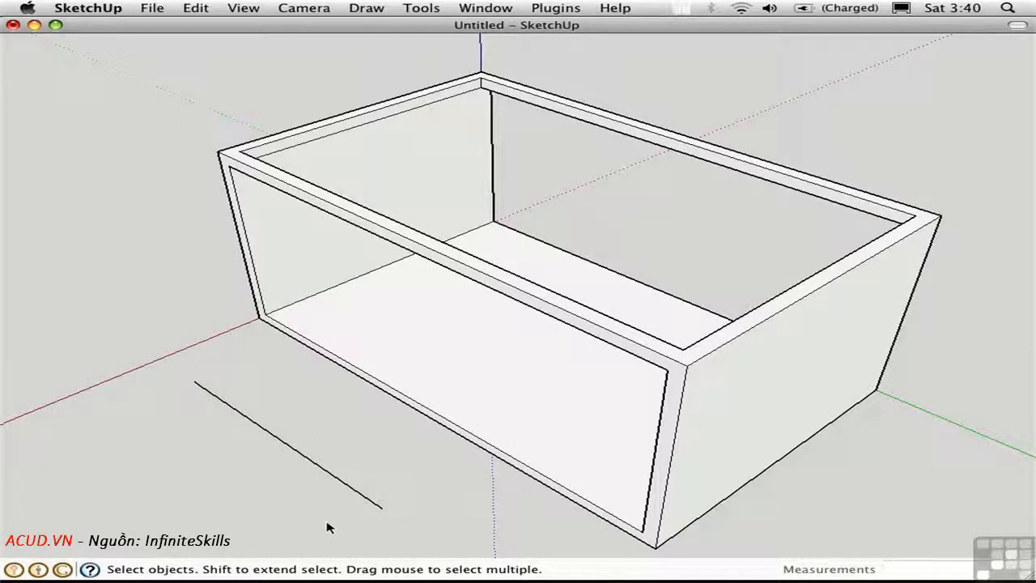
{"action": "mouse_move", "coordinate": [319, 510]}
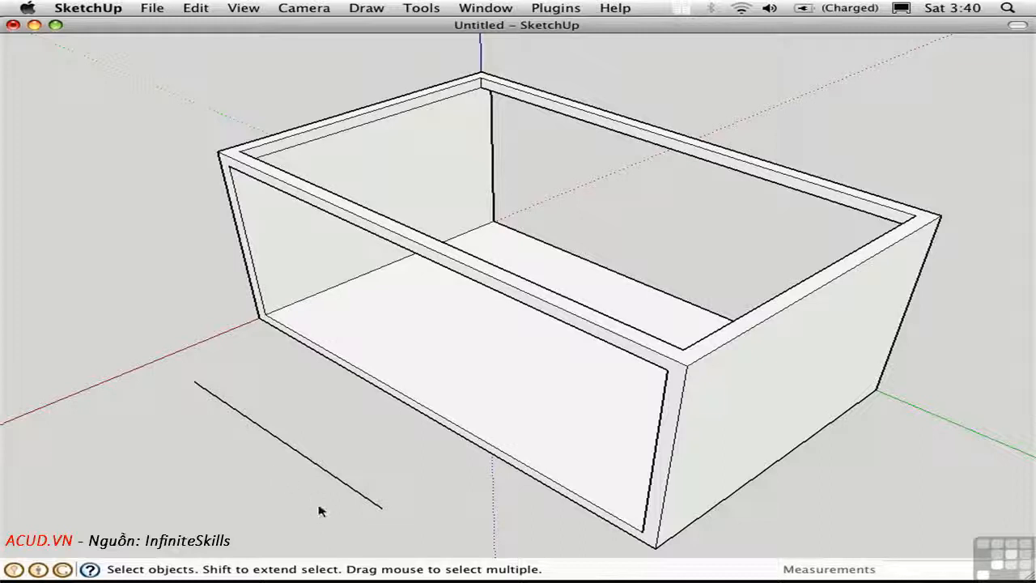
{"action": "mouse_move", "coordinate": [330, 519]}
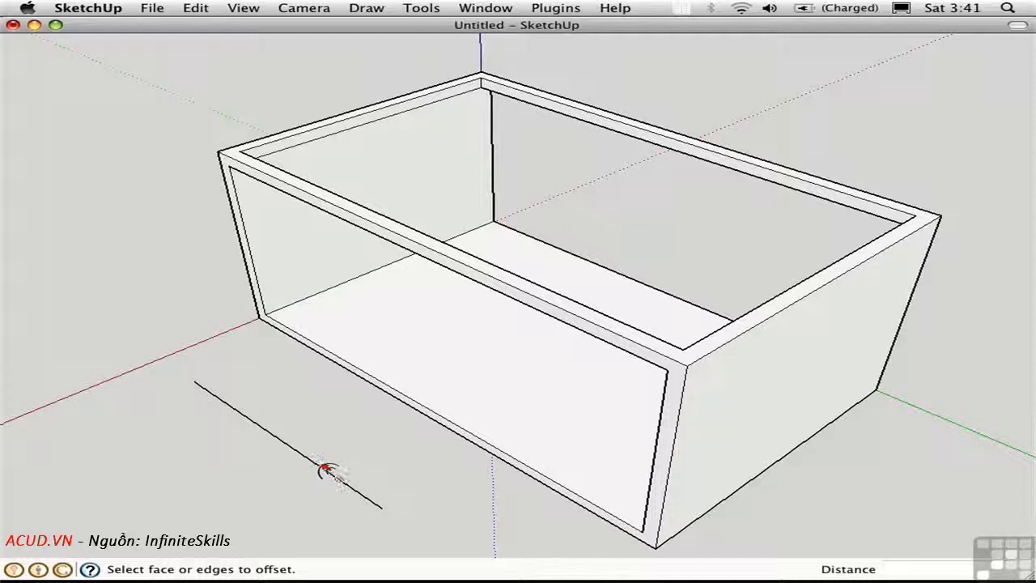
{"action": "mouse_move", "coordinate": [315, 463]}
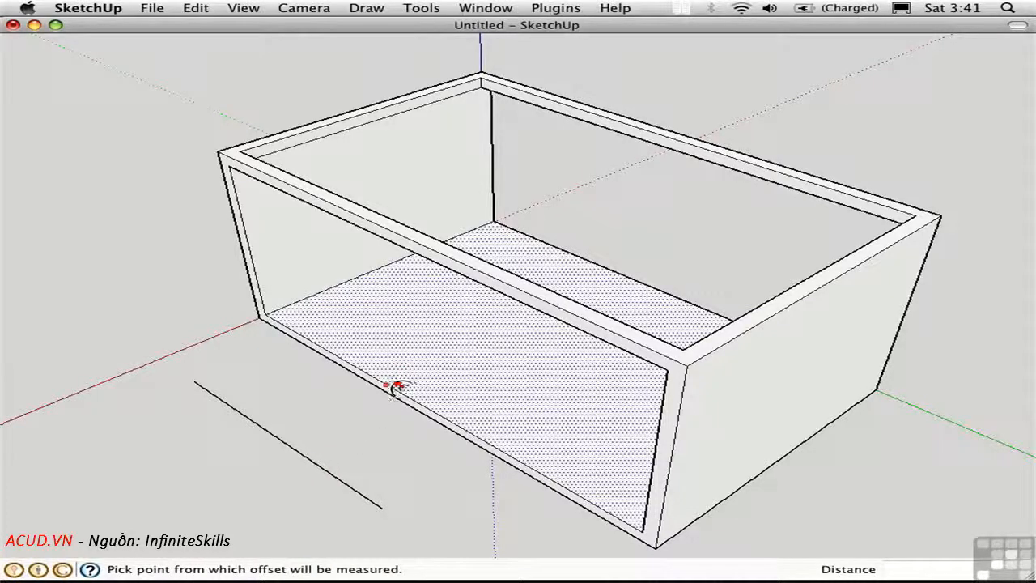
{"action": "left_click", "coordinate": [393, 385]}
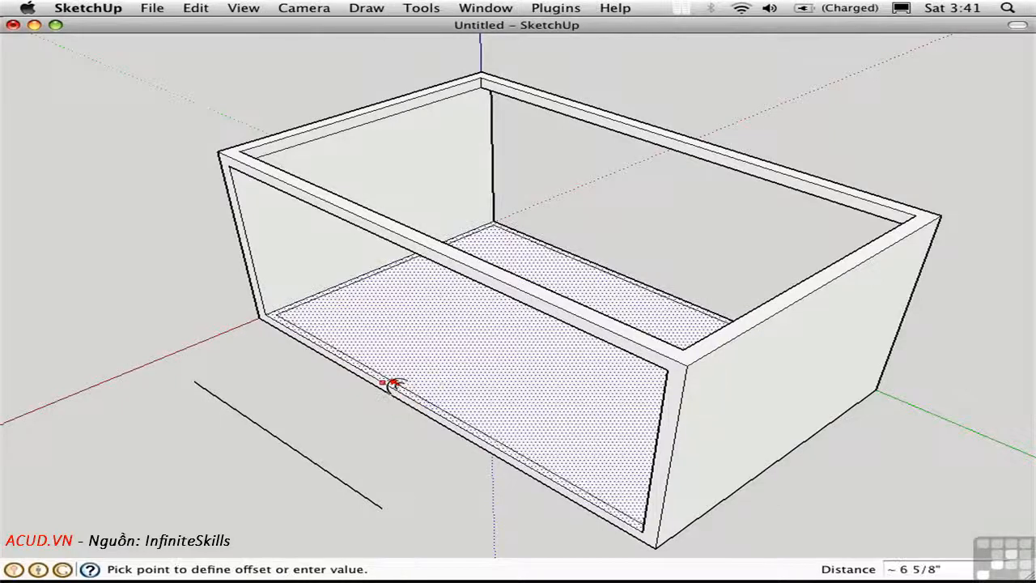
{"action": "left_click", "coordinate": [392, 382]}
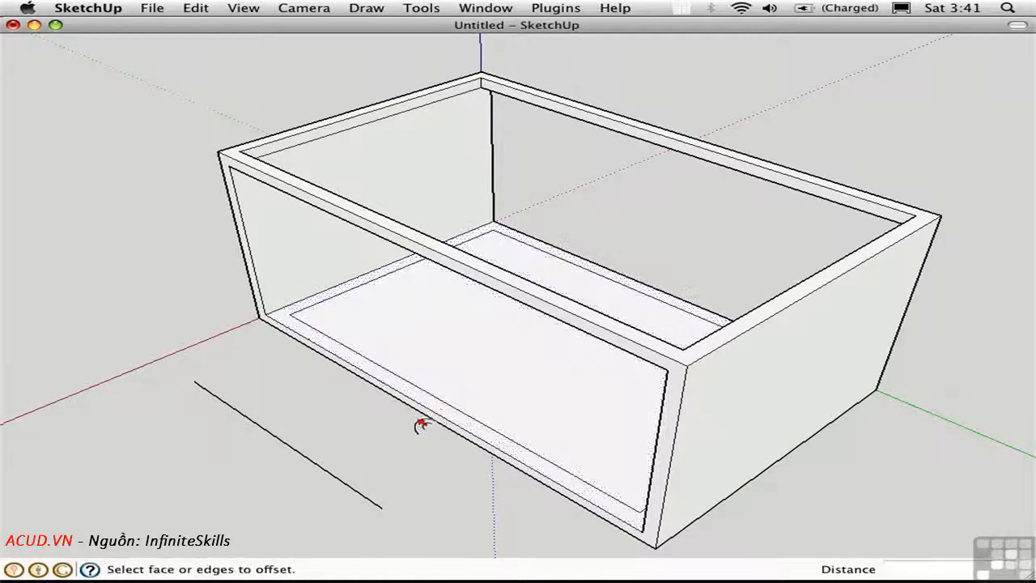
{"action": "mouse_move", "coordinate": [385, 427]}
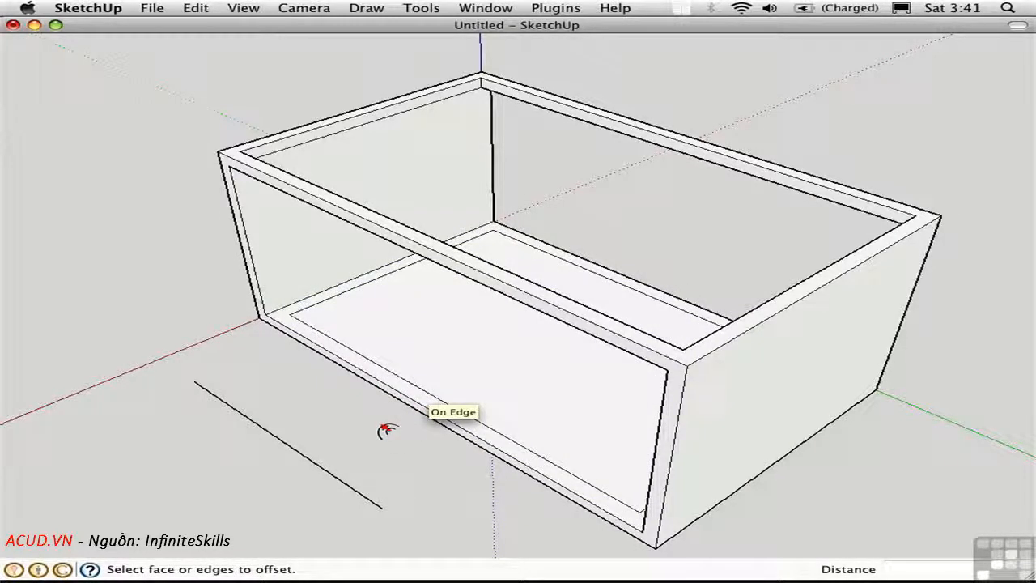
{"action": "mouse_move", "coordinate": [254, 437]}
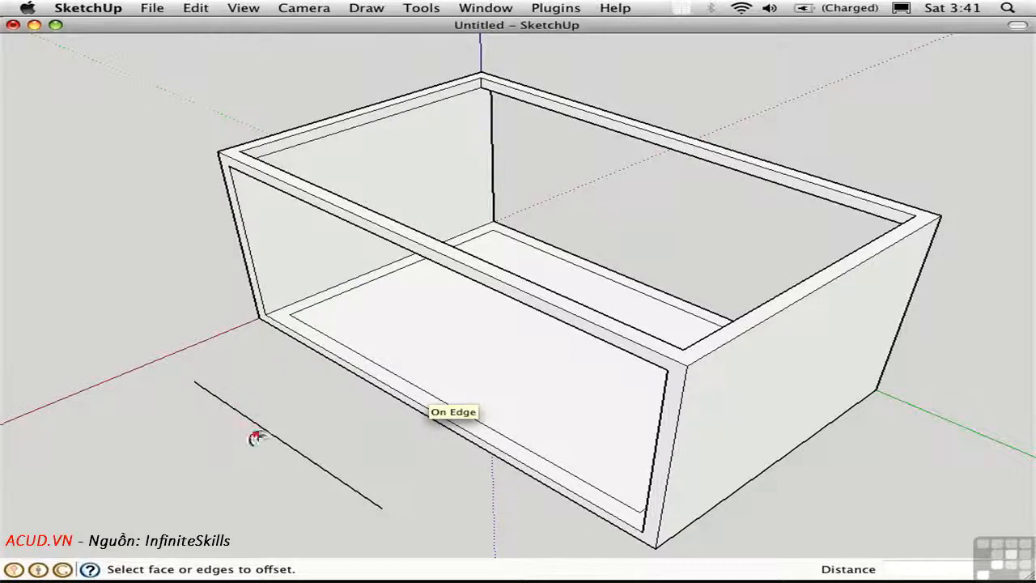
{"action": "mouse_move", "coordinate": [223, 474]}
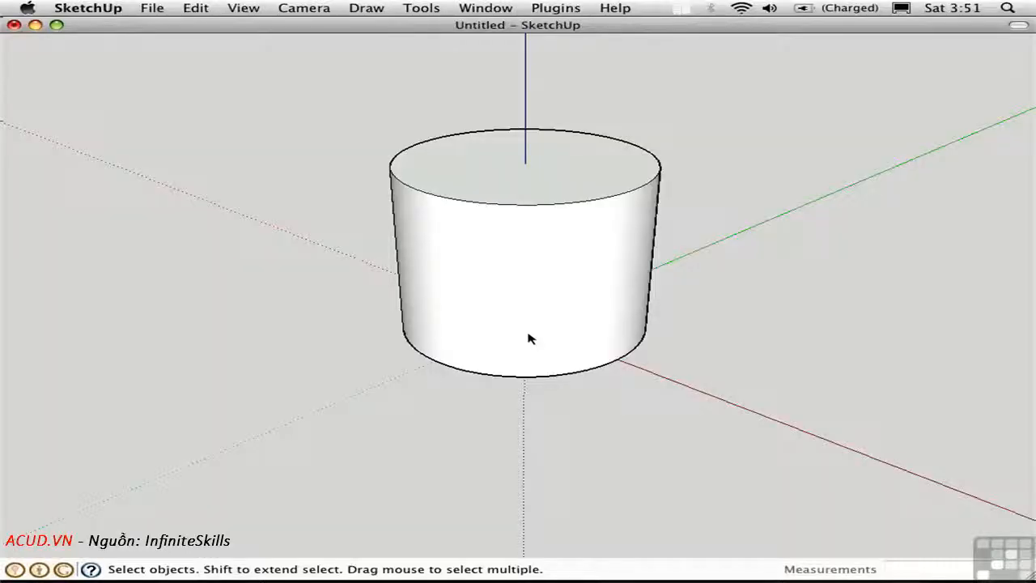
{"action": "mouse_move", "coordinate": [525, 327]}
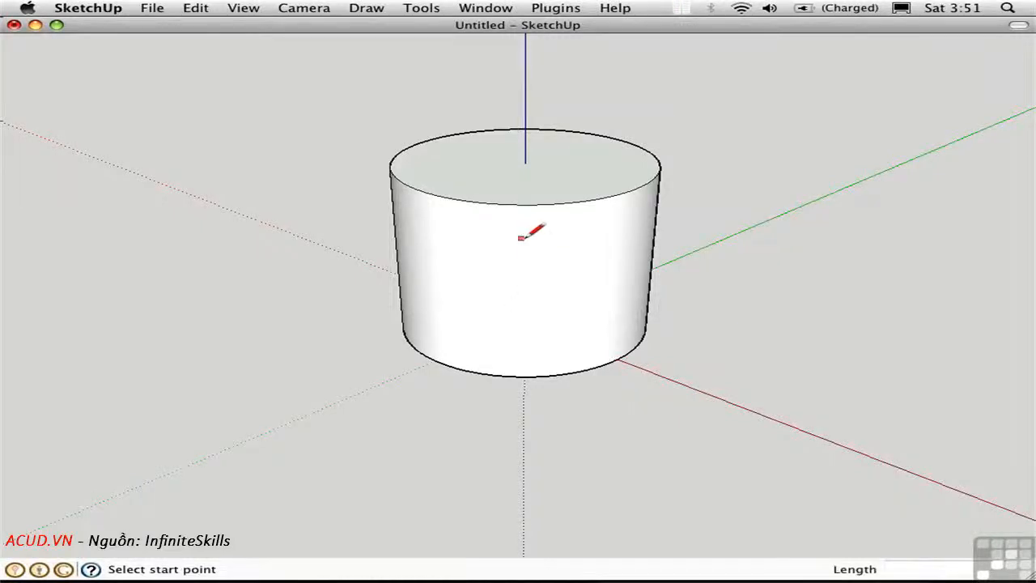
Step: Draw a vertical line on the cylinder's side and orbit around to inspect it
{"action": "left_click_drag", "start_coordinate": [524, 237], "coordinate": [525, 330]}
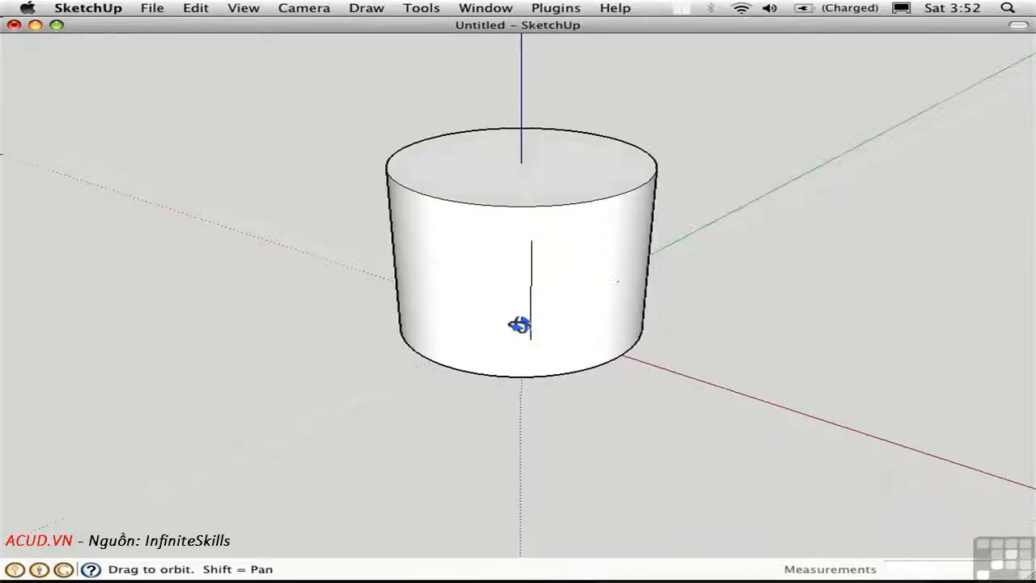
{"action": "left_click_drag", "start_coordinate": [522, 324], "coordinate": [635, 389]}
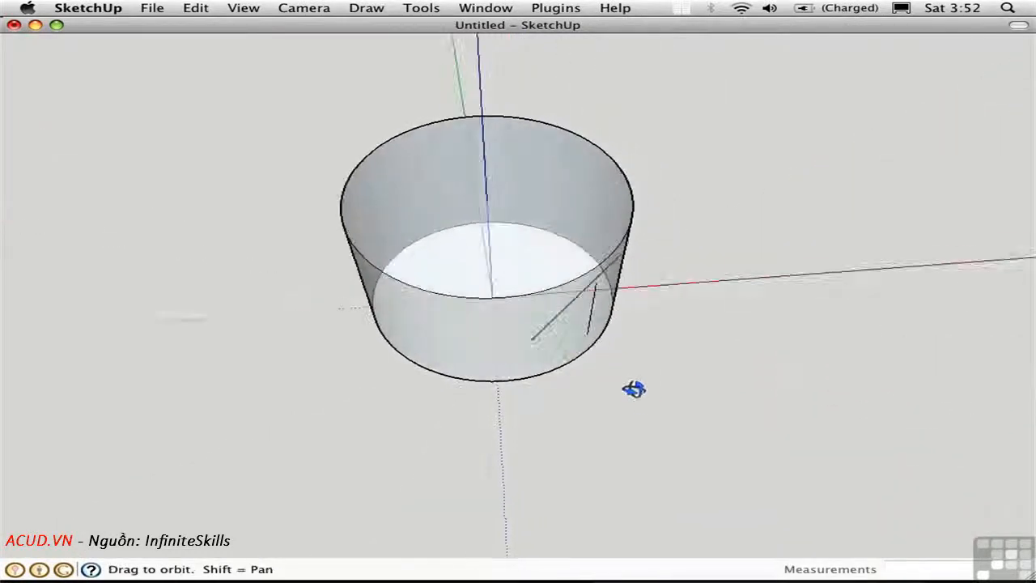
{"action": "left_click_drag", "start_coordinate": [633, 389], "coordinate": [649, 503]}
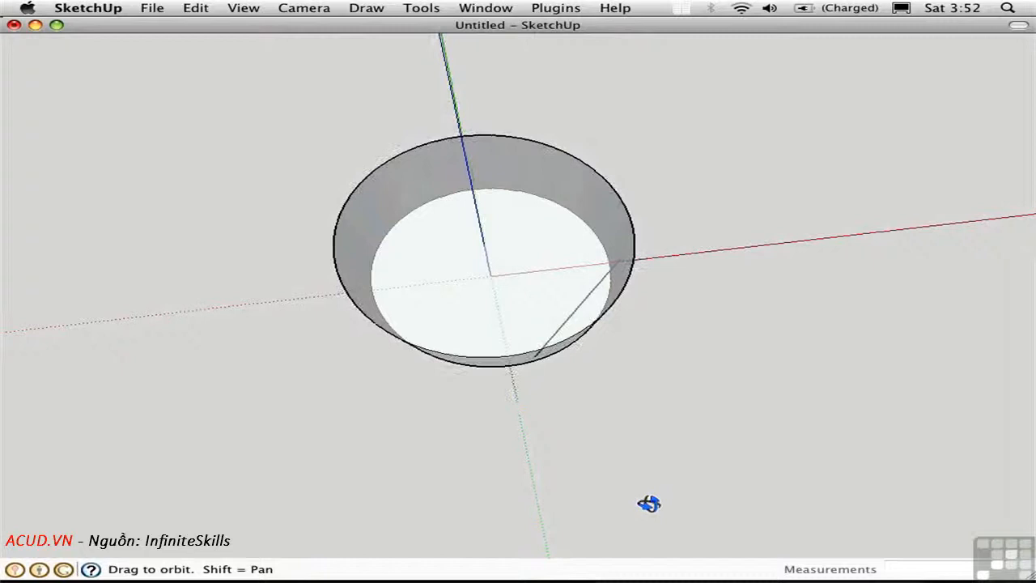
{"action": "left_click_drag", "start_coordinate": [649, 504], "coordinate": [265, 193]}
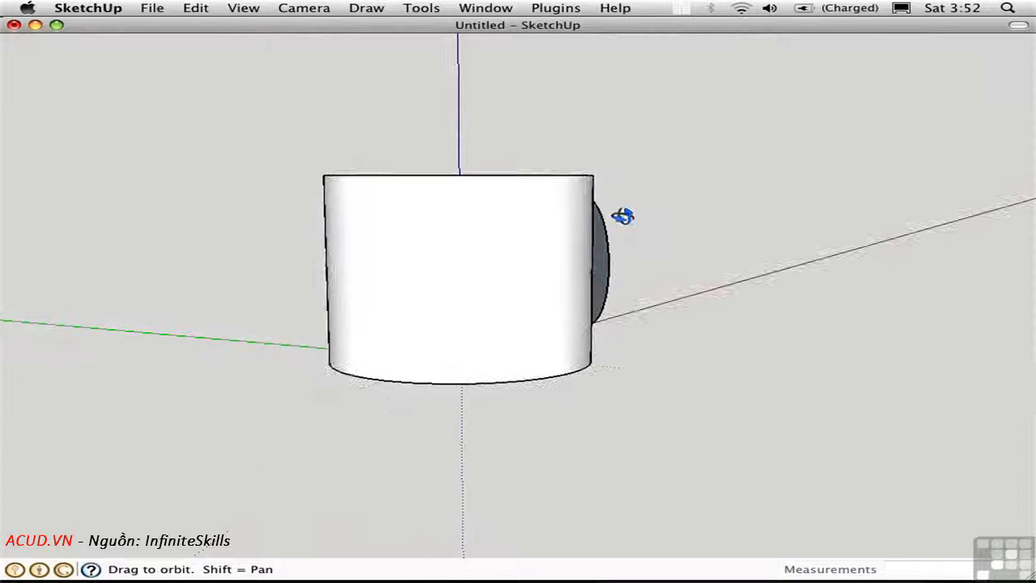
{"action": "left_click_drag", "start_coordinate": [623, 217], "coordinate": [220, 310]}
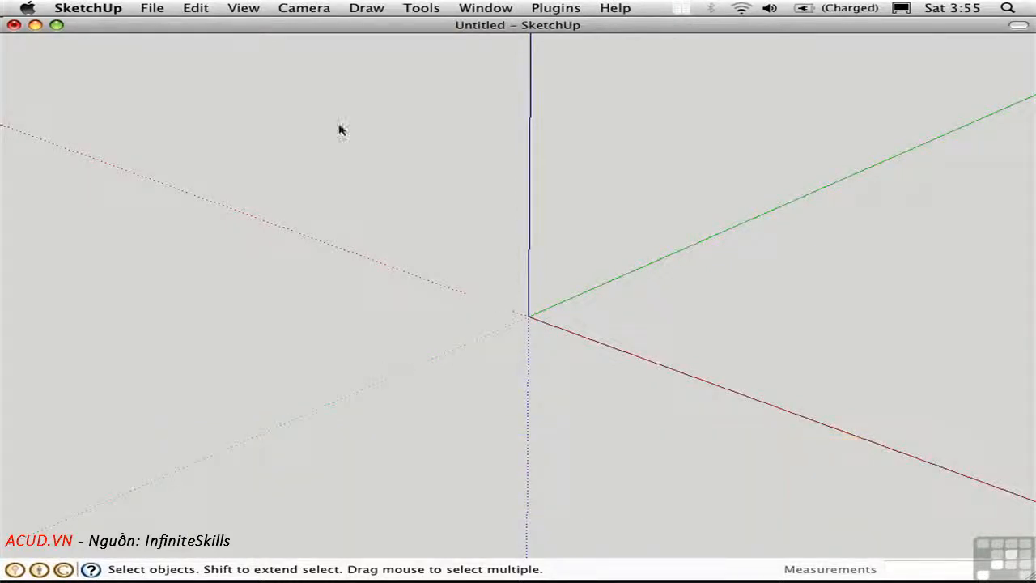
Step: Show the Surface Operations and Joint PushPull tool palettes
{"action": "left_click", "coordinate": [243, 8]}
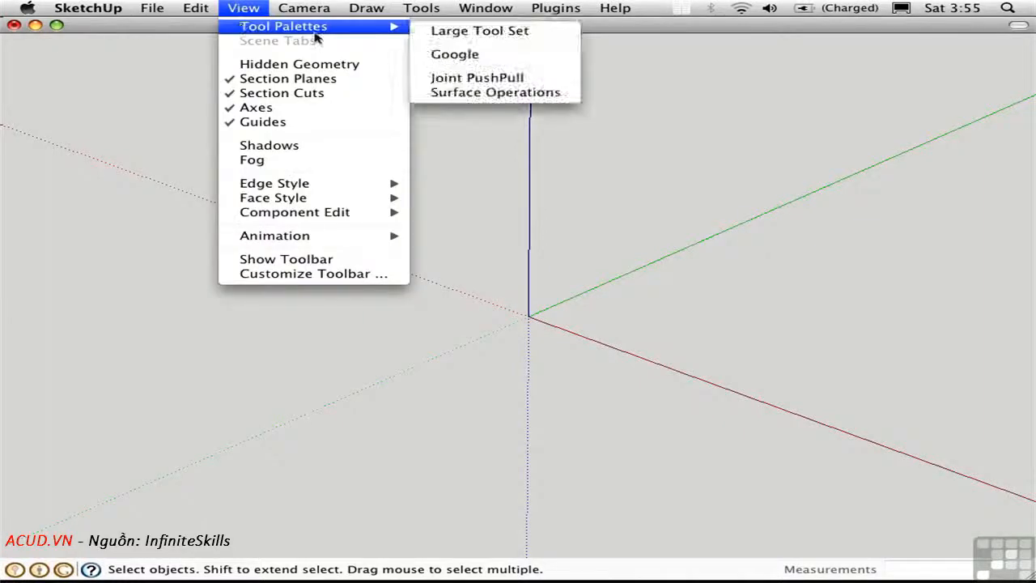
{"action": "mouse_move", "coordinate": [496, 92]}
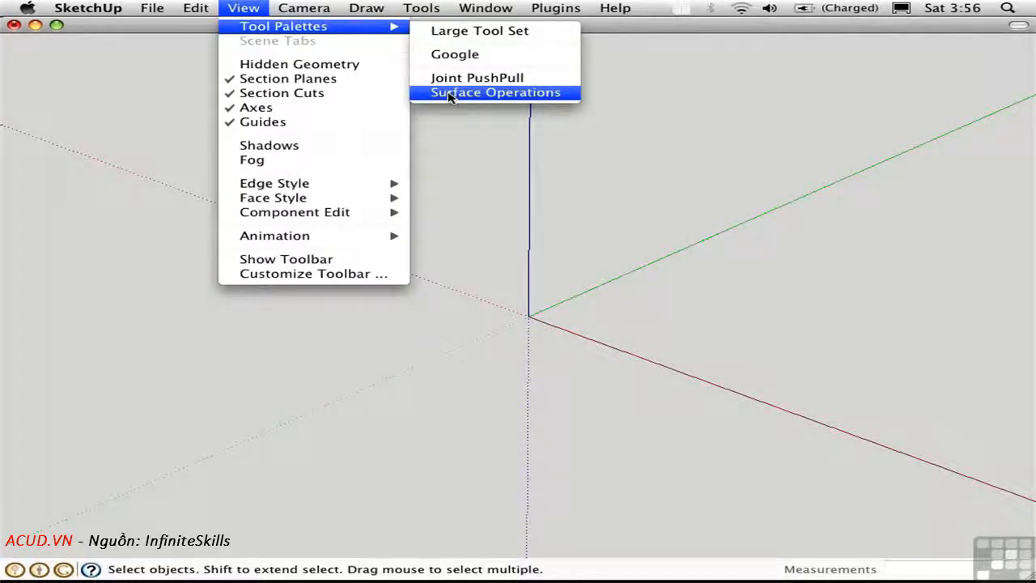
{"action": "left_click", "coordinate": [495, 92]}
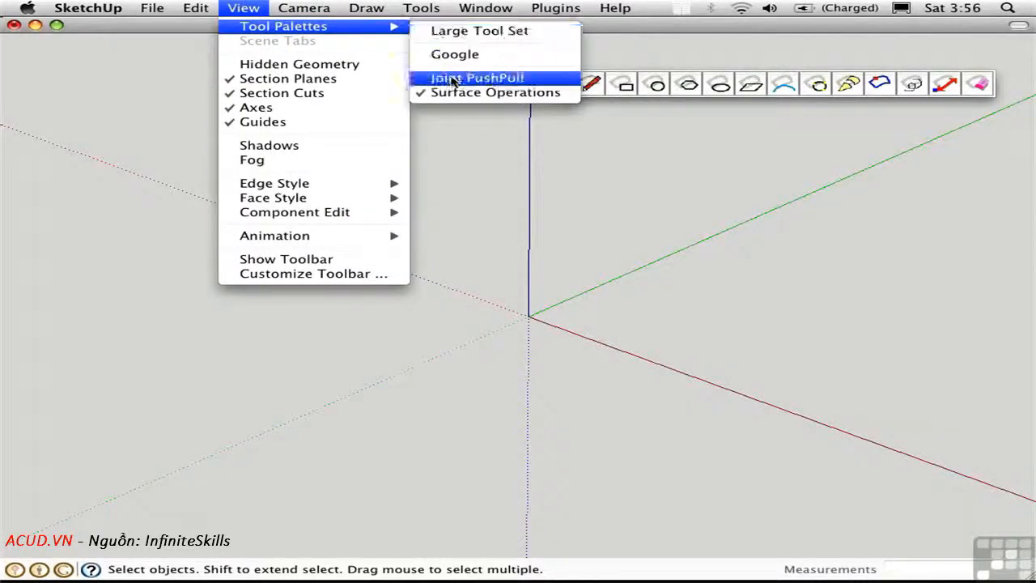
{"action": "left_click", "coordinate": [477, 77]}
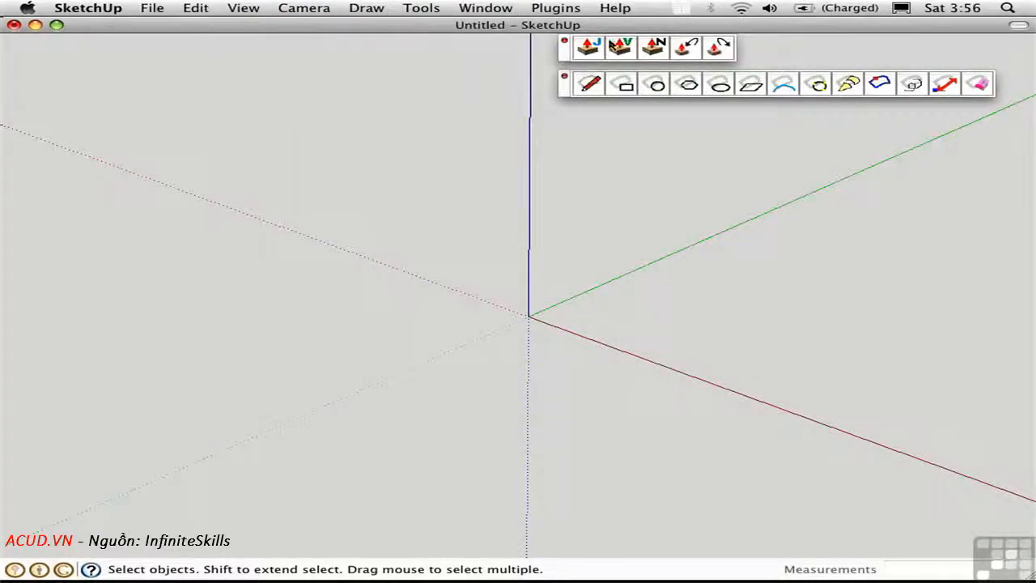
{"action": "mouse_move", "coordinate": [519, 297]}
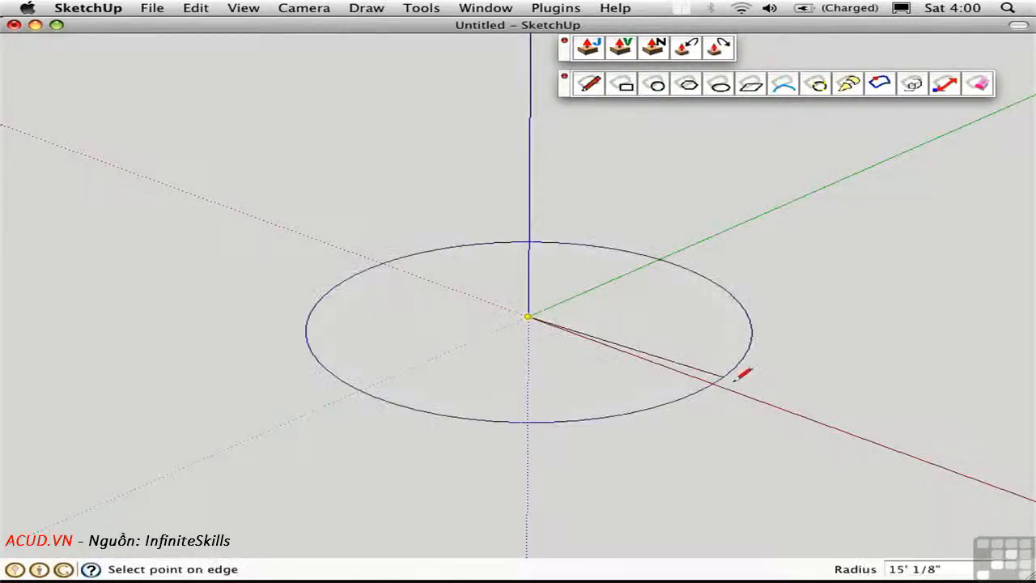
Step: Draw a circle at the origin, offset it into a ring, and raise the ring with Joint PushPull
{"action": "left_click", "coordinate": [739, 377]}
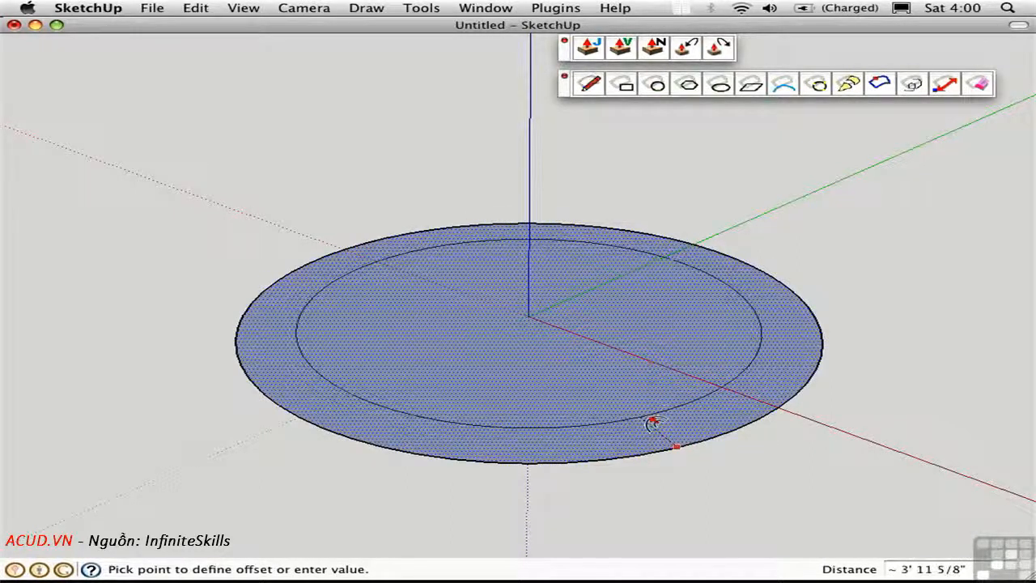
{"action": "left_click", "coordinate": [653, 424]}
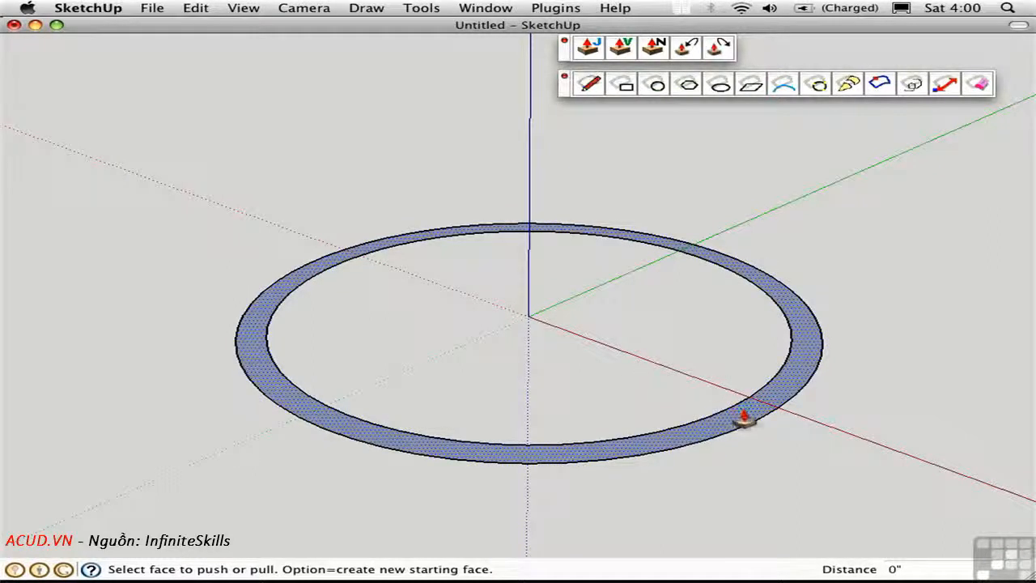
{"action": "left_click_drag", "start_coordinate": [742, 421], "coordinate": [696, 308]}
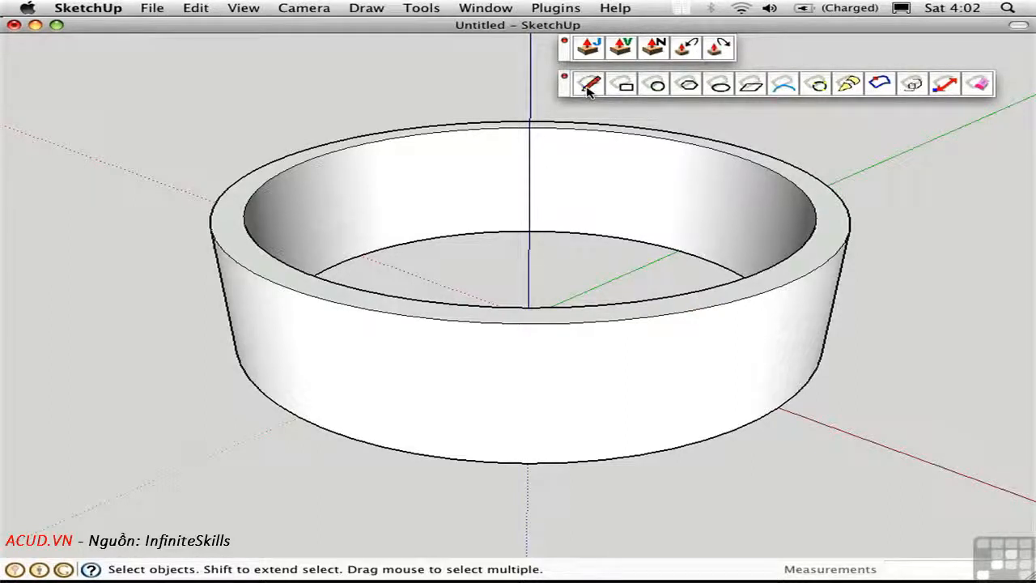
{"action": "mouse_move", "coordinate": [621, 83]}
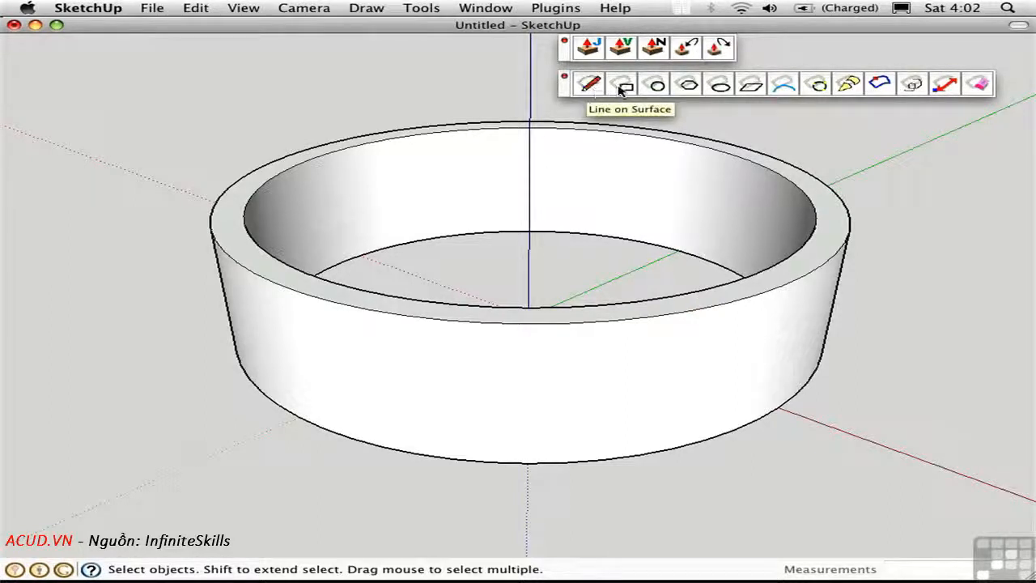
{"action": "mouse_move", "coordinate": [622, 84]}
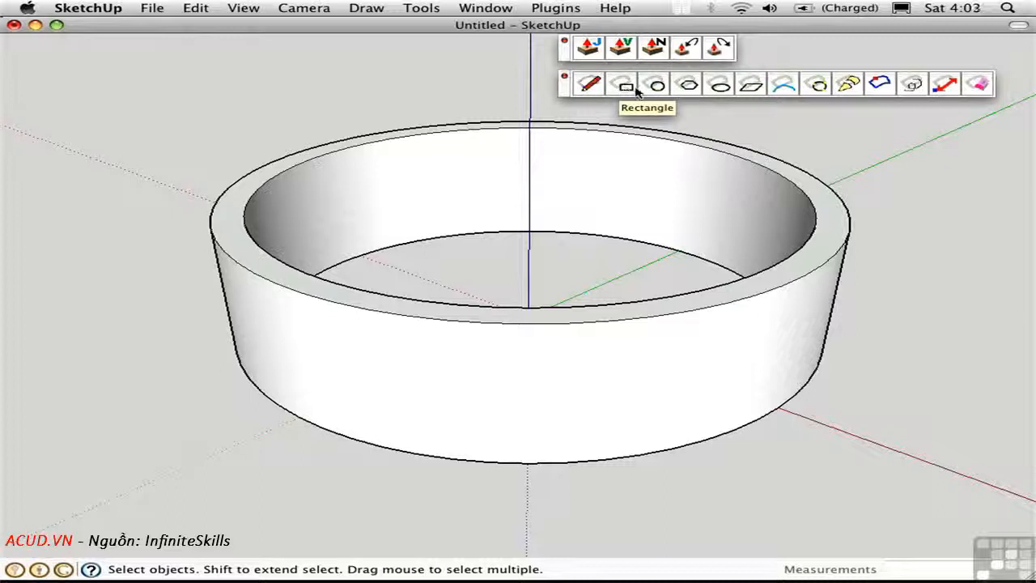
{"action": "mouse_move", "coordinate": [719, 84]}
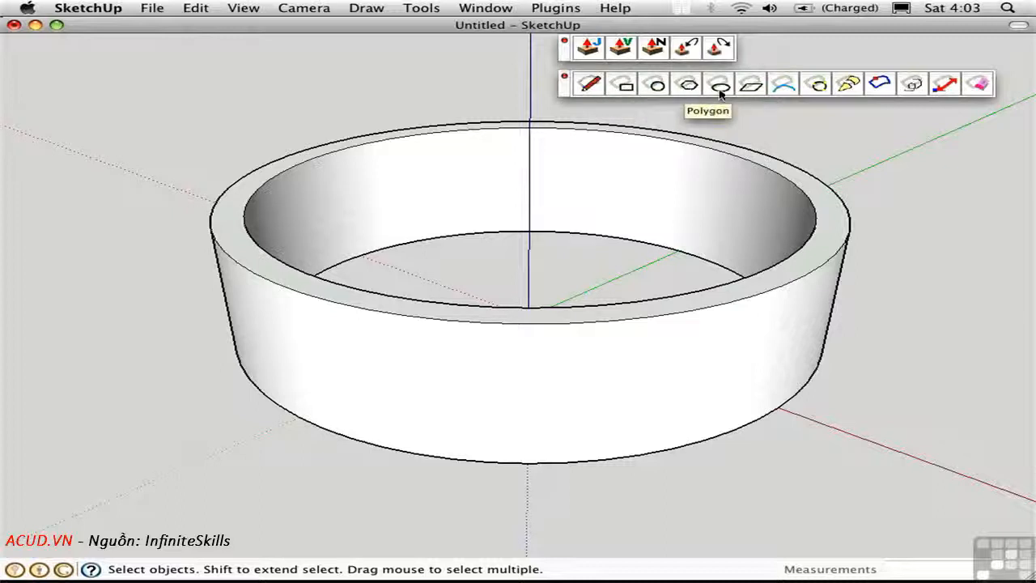
{"action": "mouse_move", "coordinate": [783, 83]}
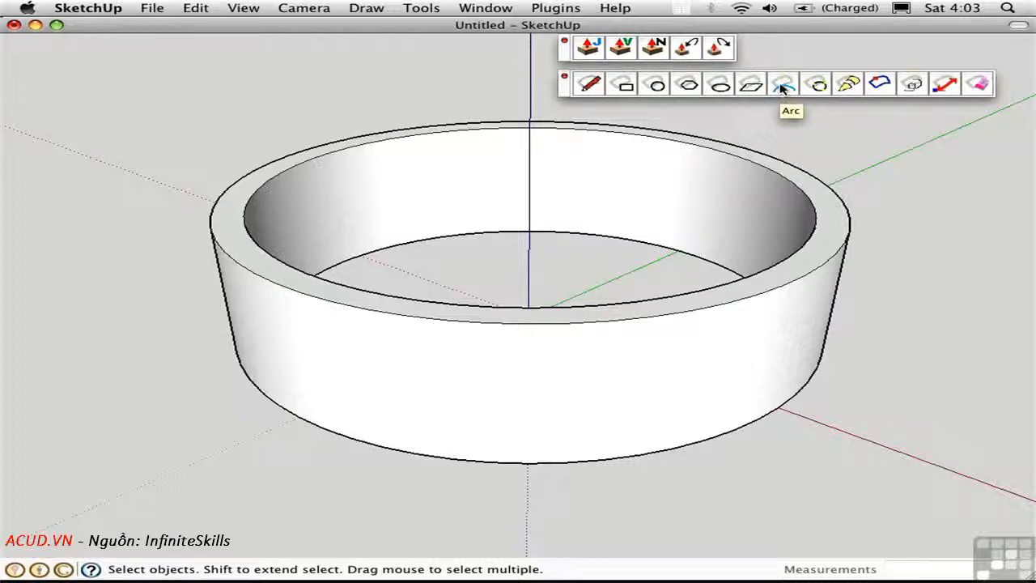
Step: Draw the arch across the wall face with Arc on Surface, then start the door's side edge
{"action": "left_click", "coordinate": [782, 83]}
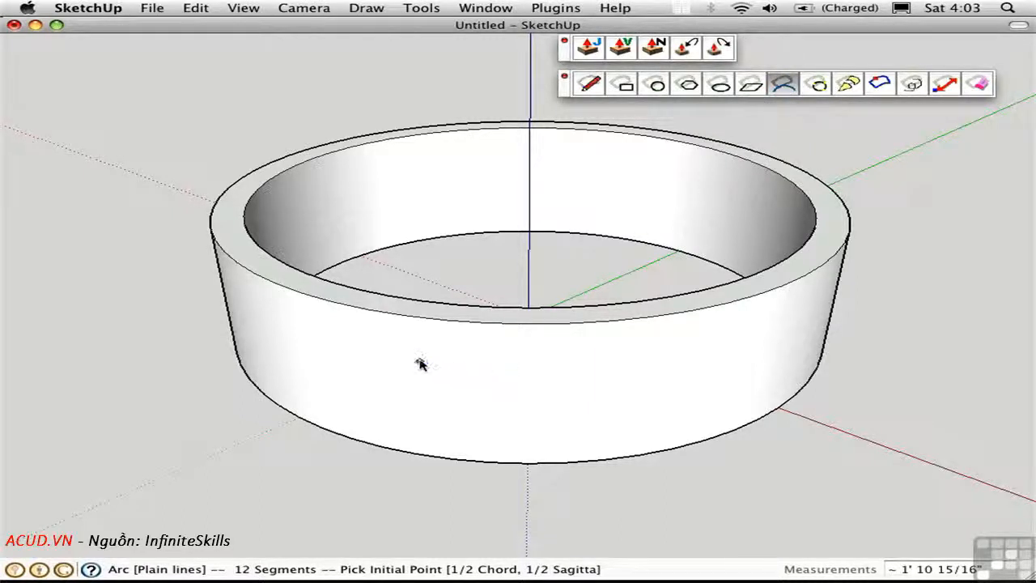
{"action": "left_click", "coordinate": [411, 361]}
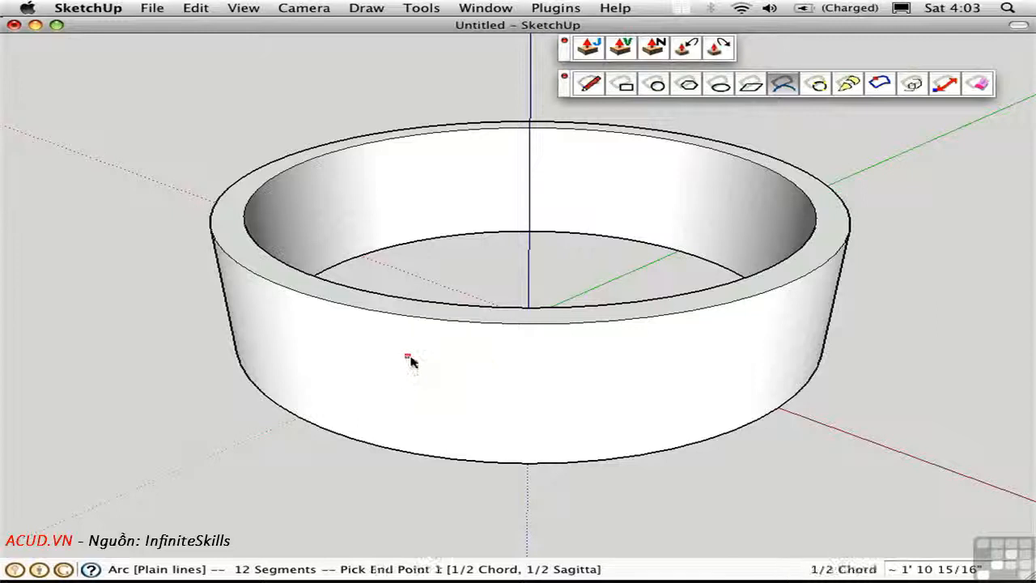
{"action": "mouse_move", "coordinate": [613, 366]}
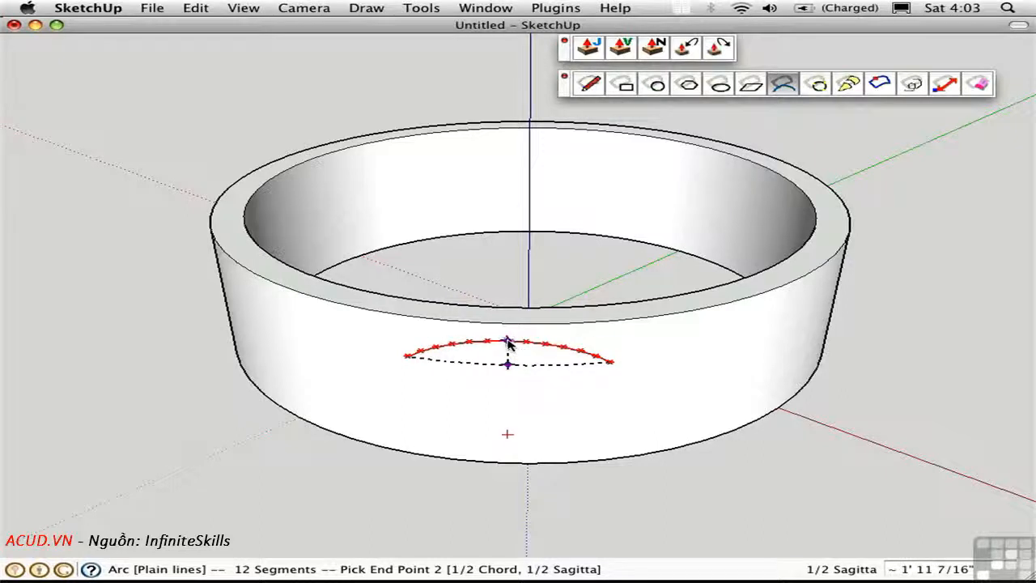
{"action": "left_click", "coordinate": [509, 340]}
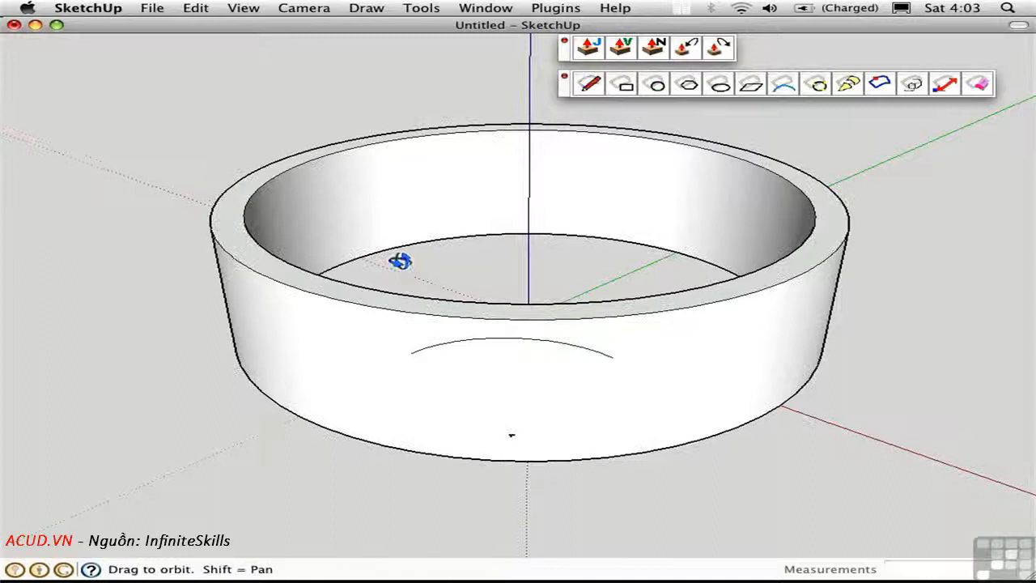
{"action": "left_click_drag", "start_coordinate": [400, 261], "coordinate": [898, 234]}
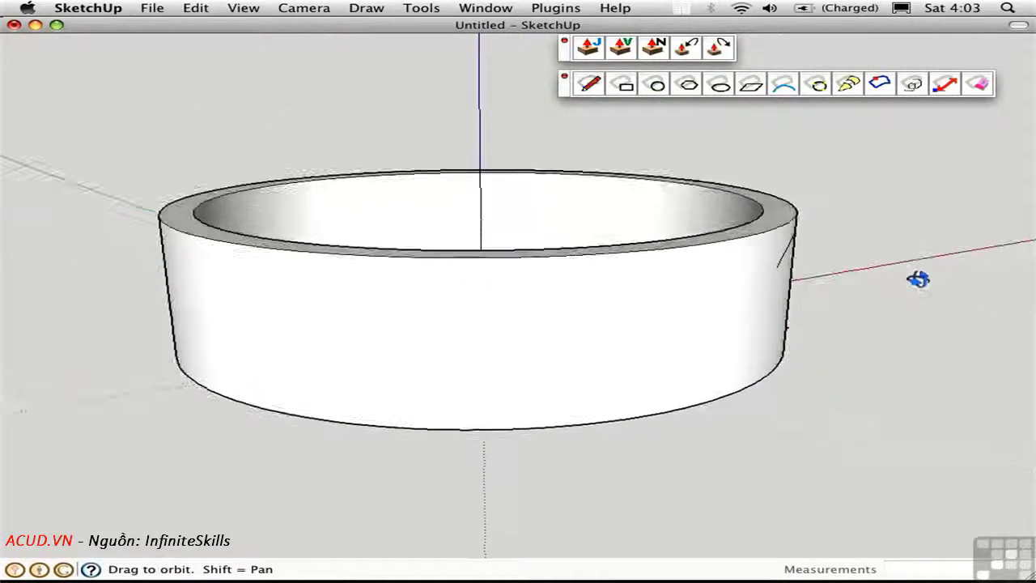
{"action": "left_click_drag", "start_coordinate": [918, 279], "coordinate": [355, 331]}
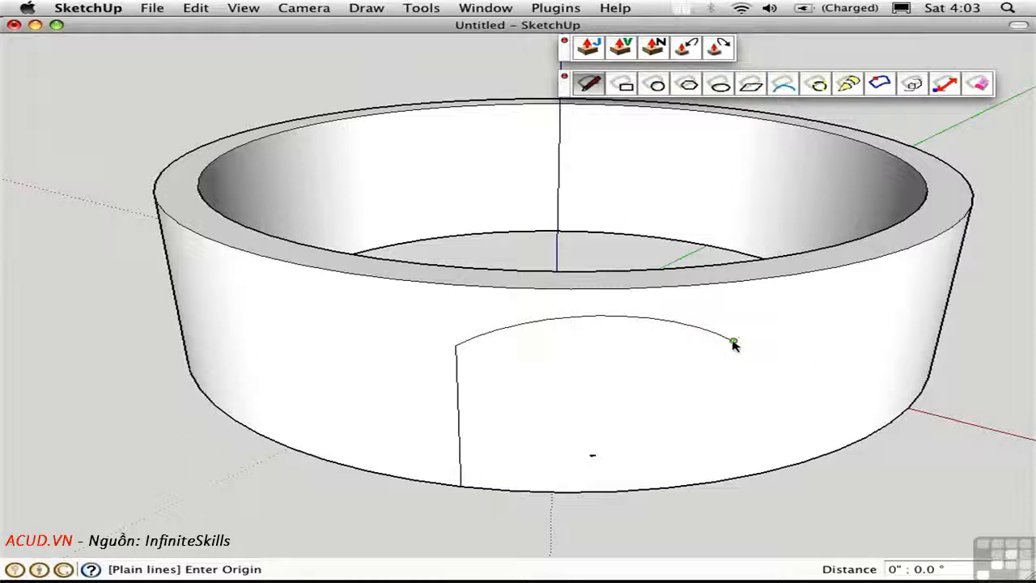
{"action": "left_click", "coordinate": [724, 481]}
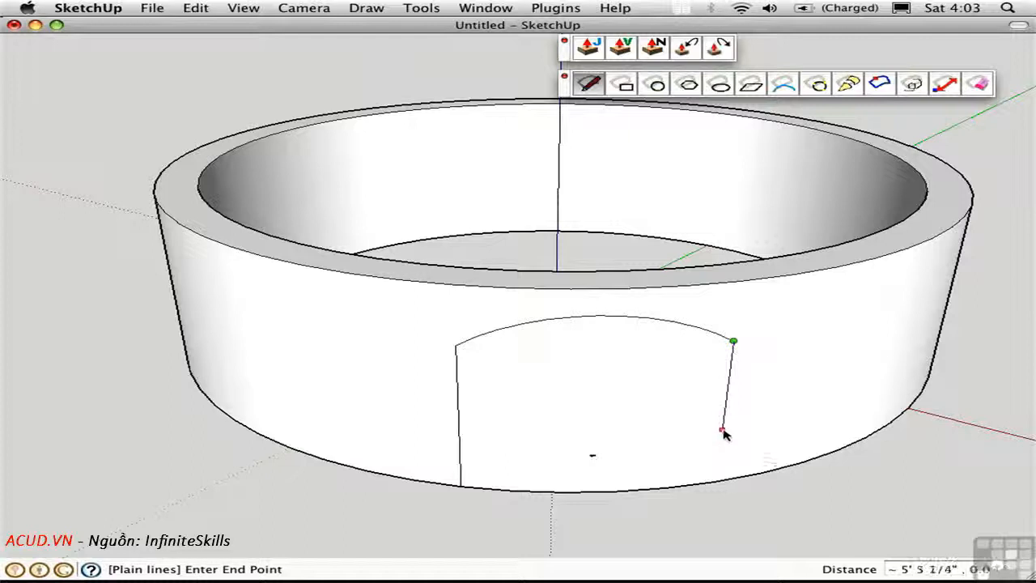
{"action": "mouse_move", "coordinate": [719, 463]}
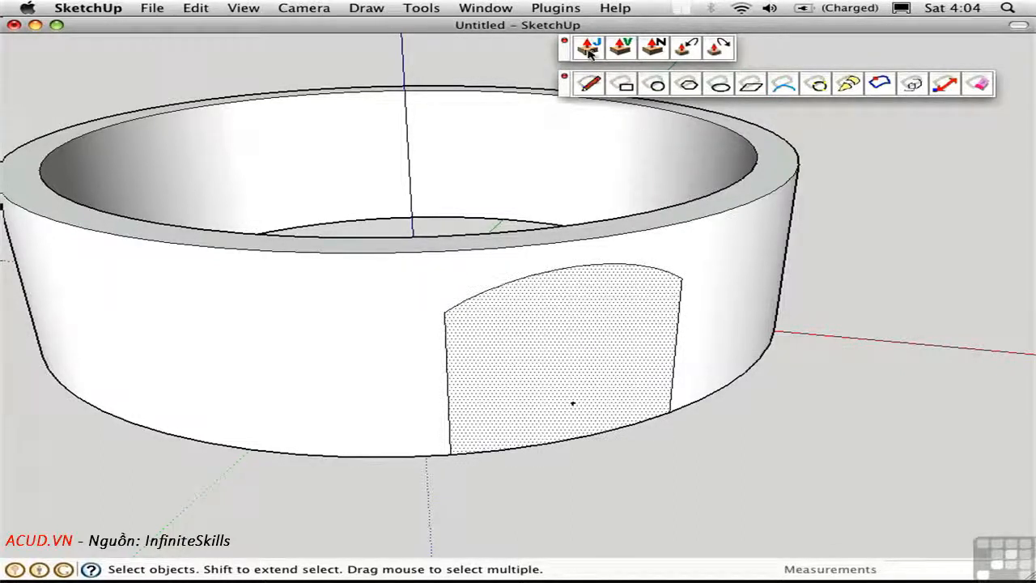
Step: Push the arched door face inward through the wall with Joint PushPull
{"action": "left_click", "coordinate": [590, 47]}
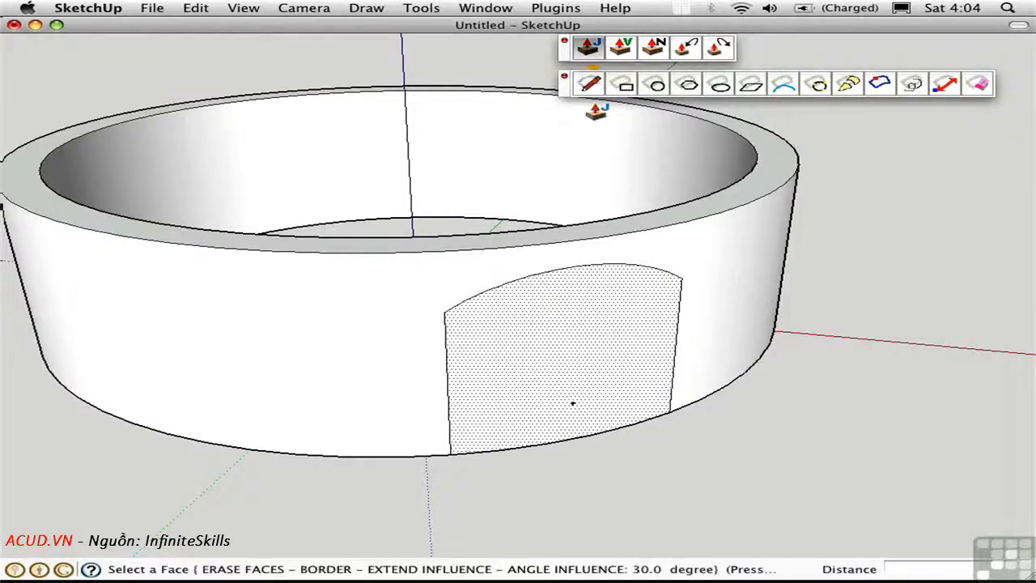
{"action": "left_click_drag", "start_coordinate": [570, 402], "coordinate": [582, 372]}
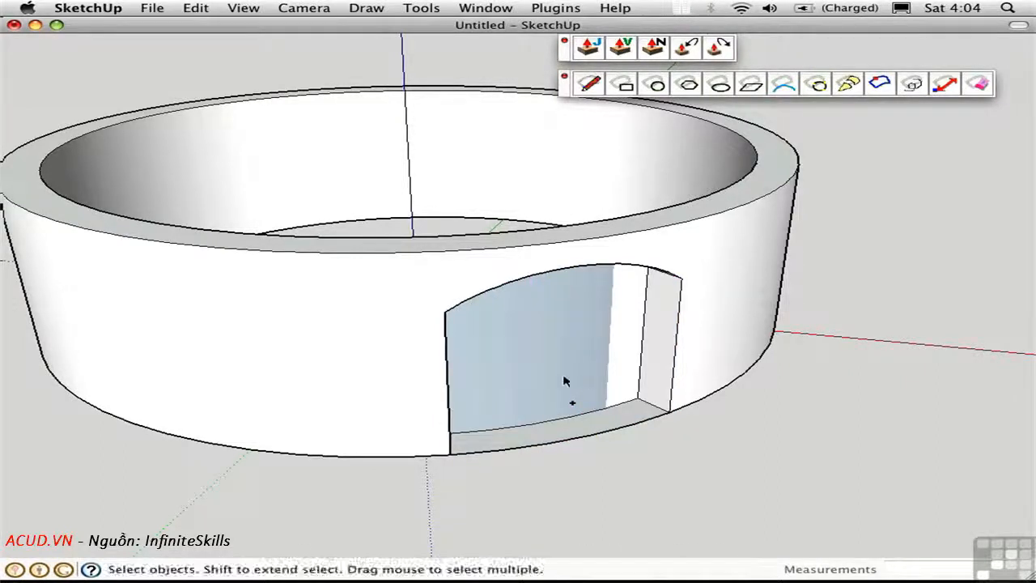
{"action": "mouse_move", "coordinate": [623, 368]}
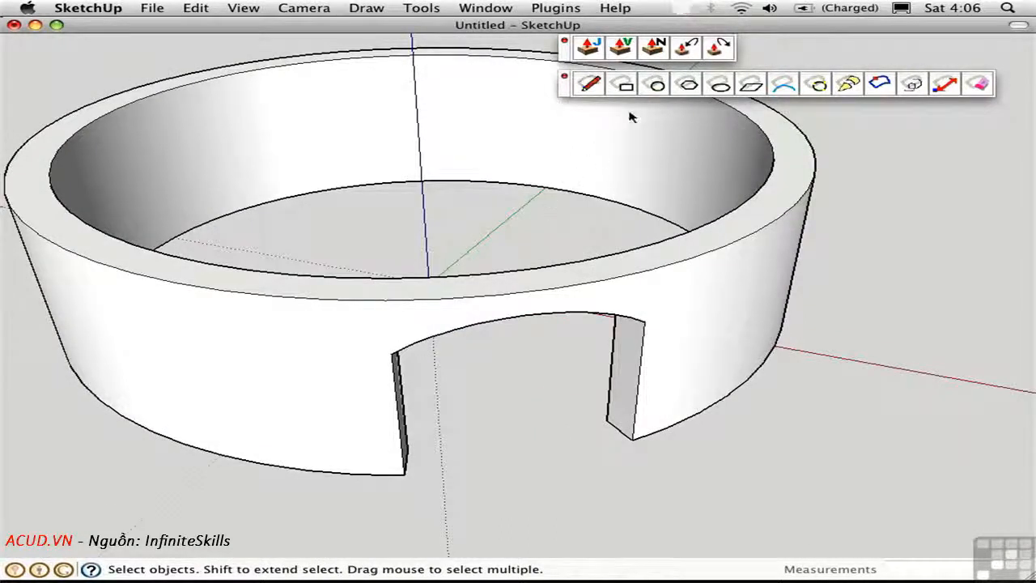
Step: Draw a 4' half-length rectangle on the wall with Rectangle on Surface
{"action": "left_click", "coordinate": [623, 84]}
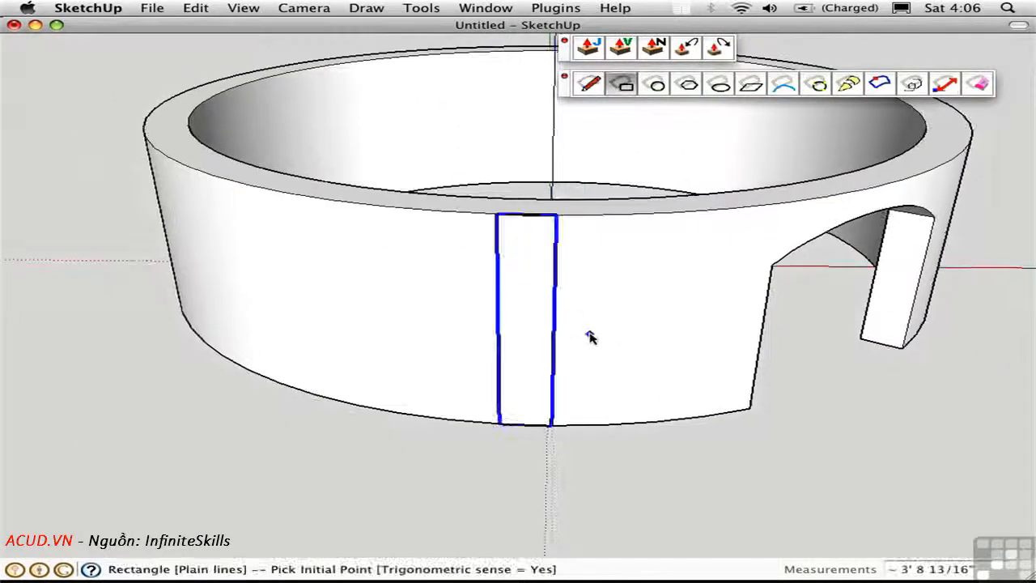
{"action": "mouse_move", "coordinate": [611, 318]}
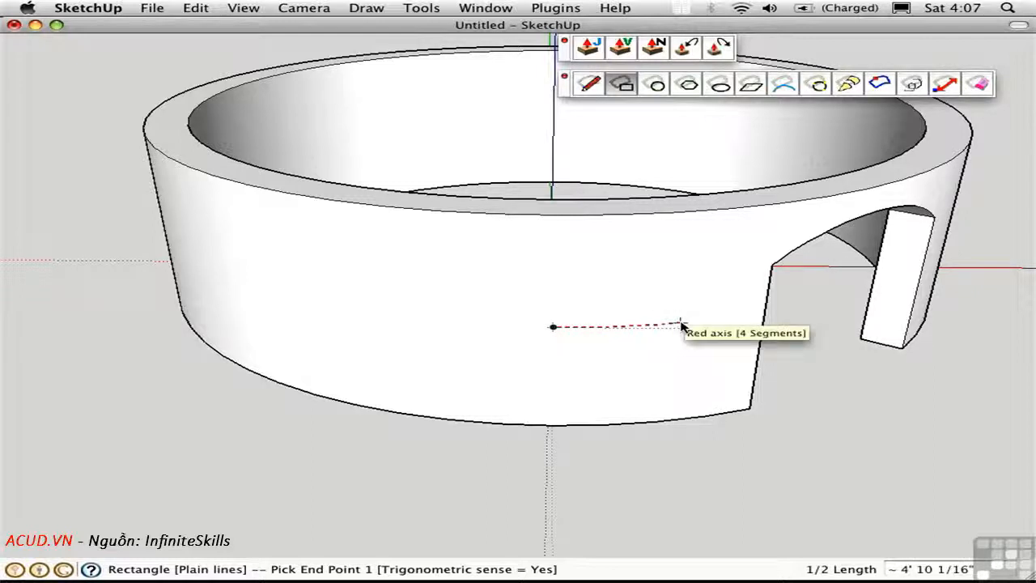
{"action": "mouse_move", "coordinate": [684, 330]}
{"action": "type", "text": "4'"}
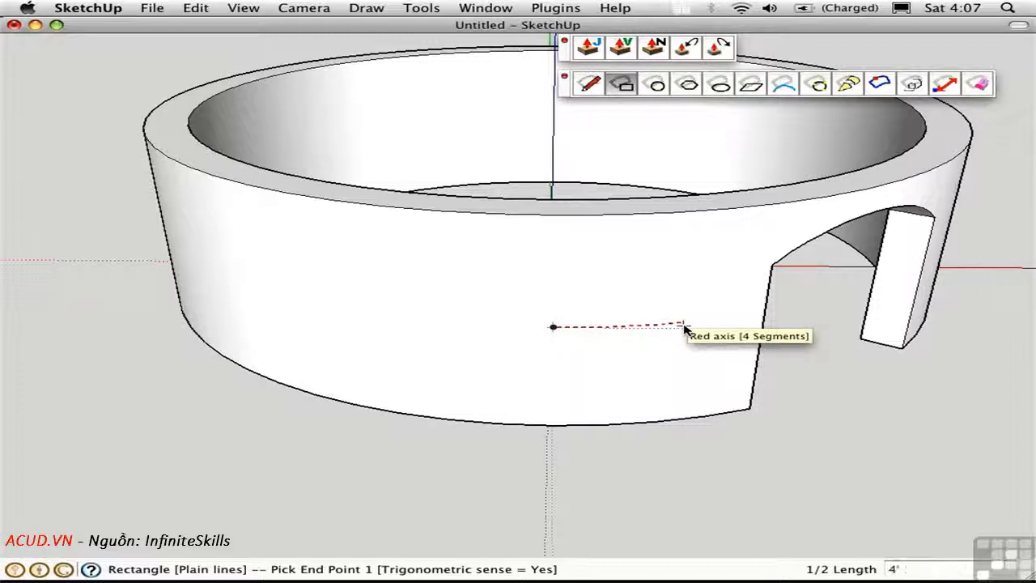
{"action": "left_click", "coordinate": [552, 328]}
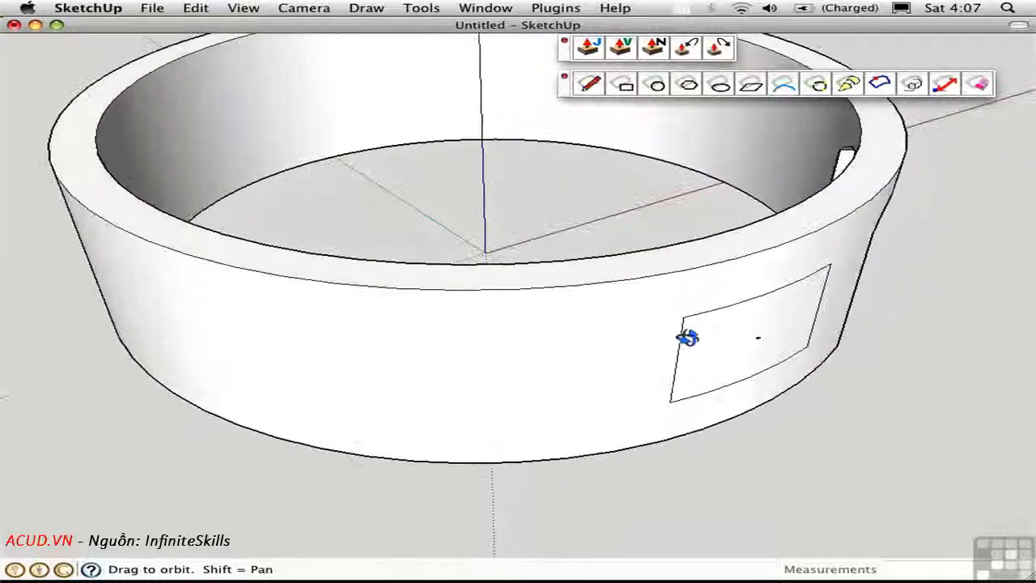
Step: Push the rectangular window face through the wall and orbit to view it from outside
{"action": "left_click_drag", "start_coordinate": [687, 338], "coordinate": [886, 415]}
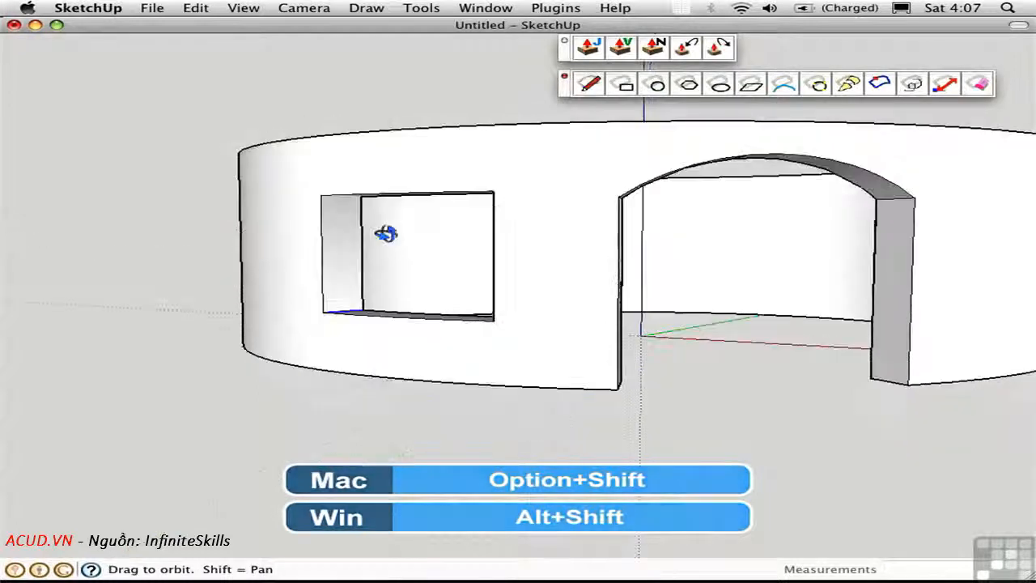
{"action": "left_click_drag", "start_coordinate": [387, 235], "coordinate": [581, 204]}
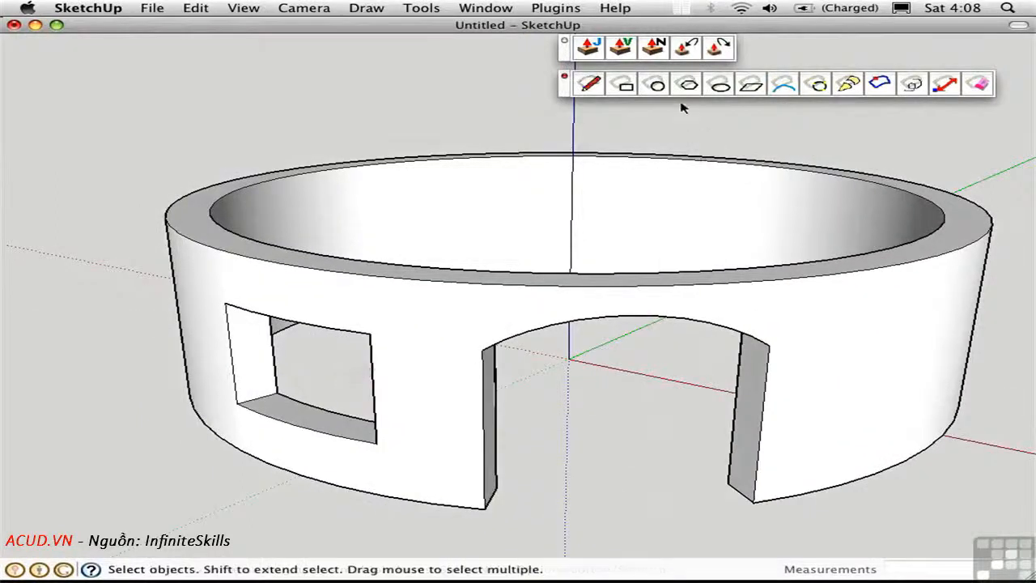
Step: Draw a five-sided polygon on the wall's outer face and orbit to inspect the opening
{"action": "left_click", "coordinate": [685, 84]}
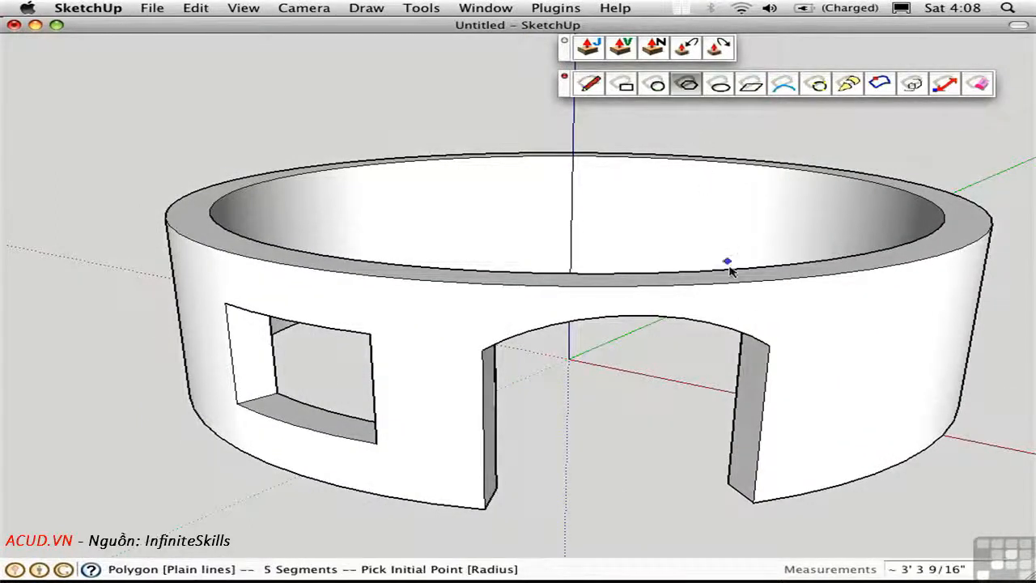
{"action": "left_click_drag", "start_coordinate": [728, 261], "coordinate": [472, 362]}
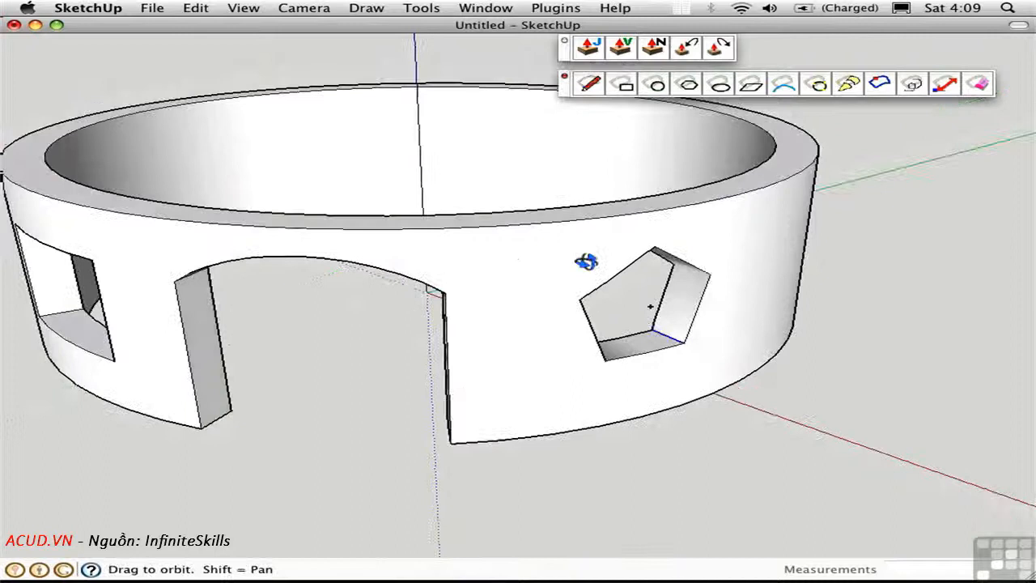
{"action": "left_click_drag", "start_coordinate": [588, 261], "coordinate": [613, 215]}
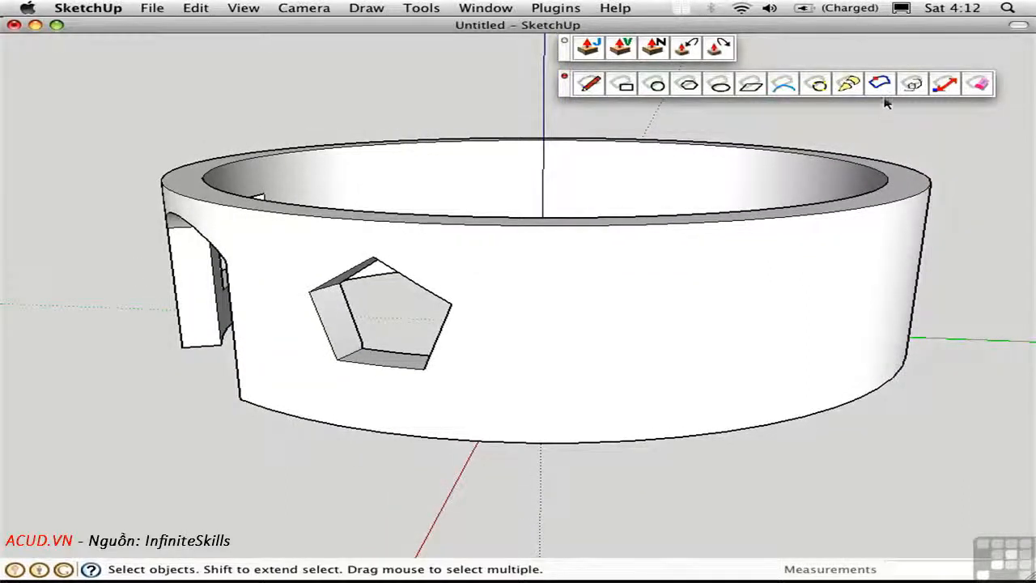
{"action": "mouse_move", "coordinate": [879, 84]}
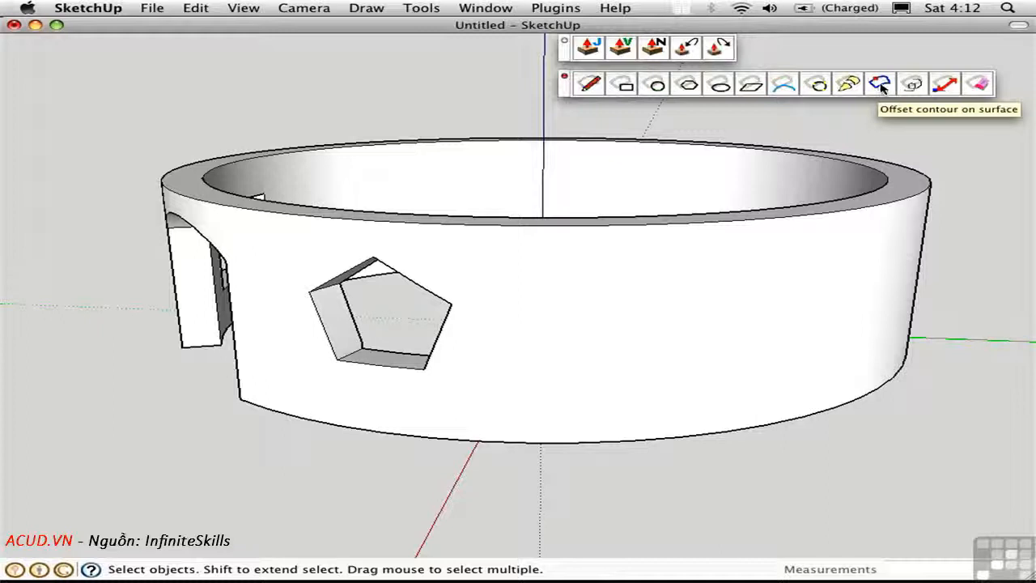
{"action": "mouse_move", "coordinate": [338, 267]}
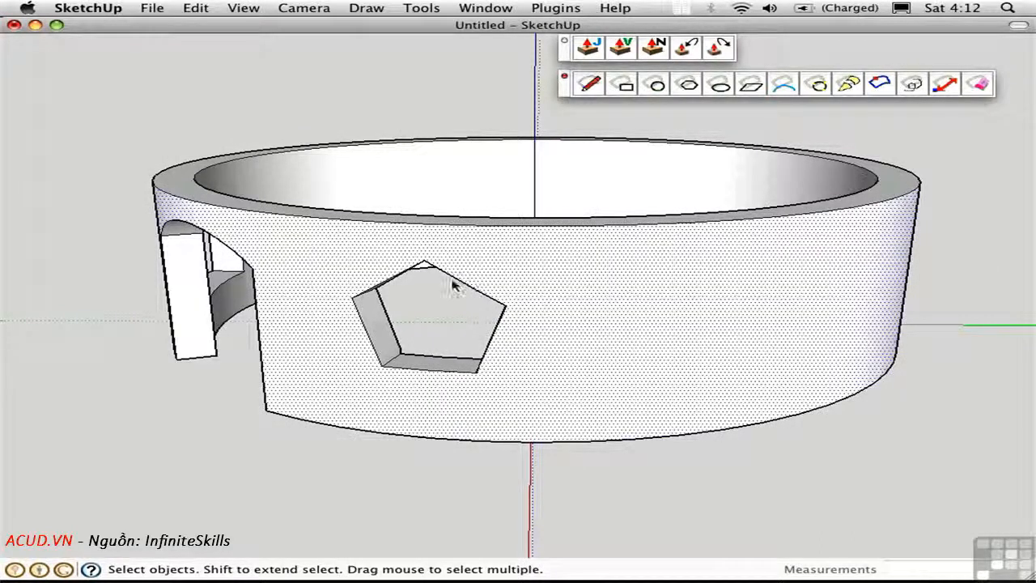
Step: Select the pentagon opening's outline and start Offset Contour on Surface
{"action": "left_click", "coordinate": [454, 287]}
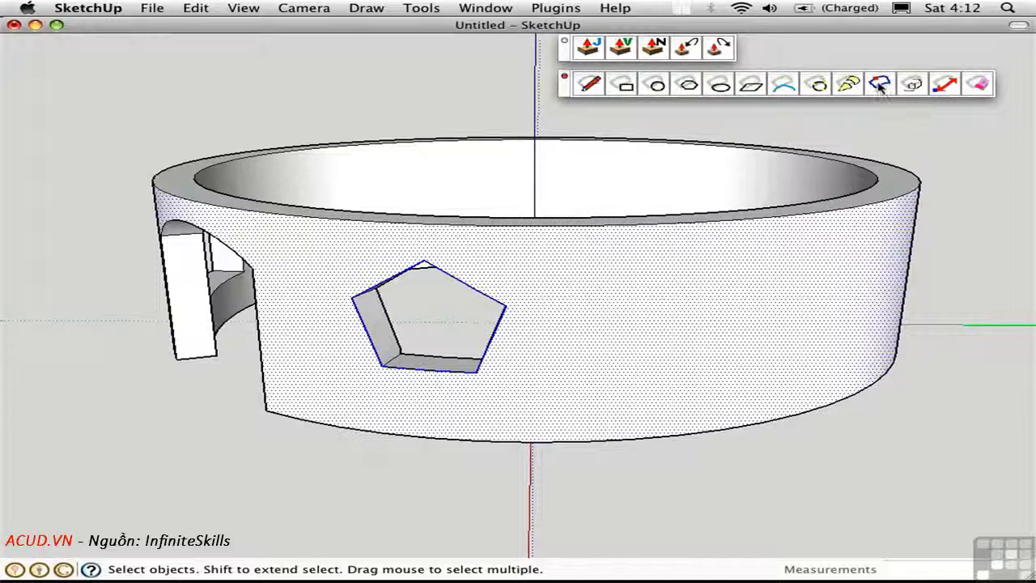
{"action": "left_click", "coordinate": [880, 83]}
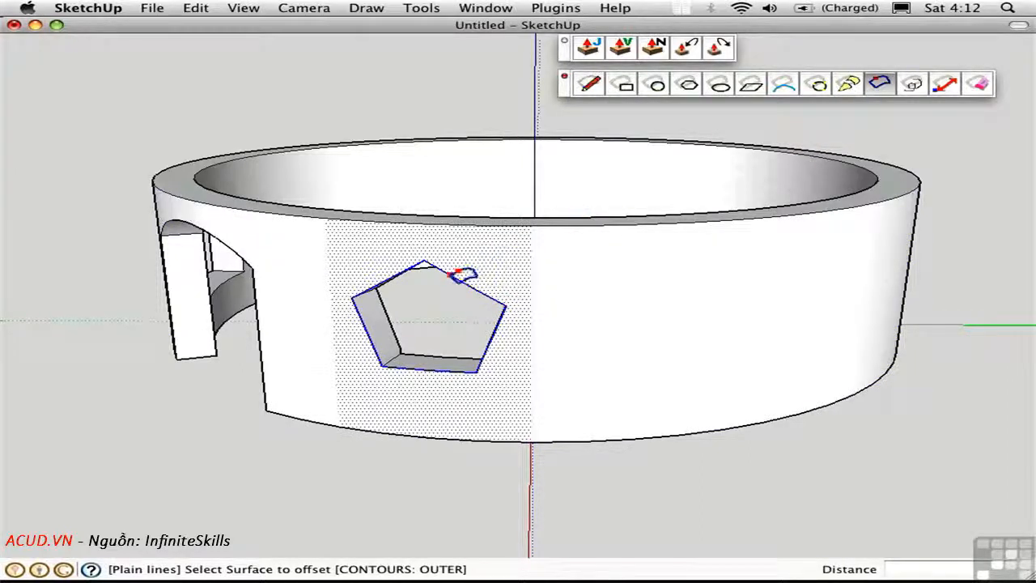